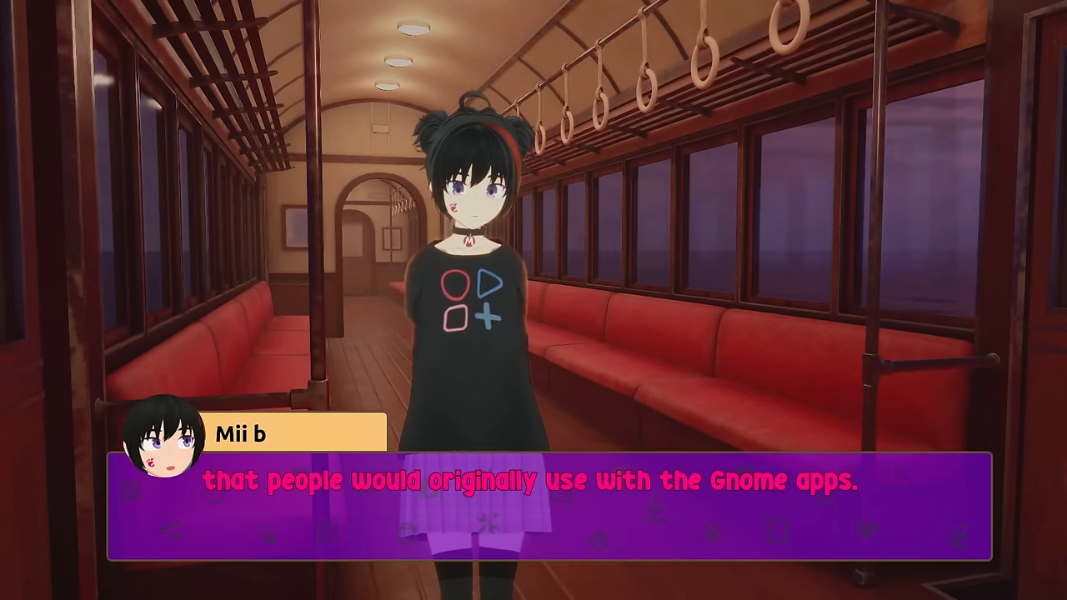
# Step: Click through the introduction and browser reference screens
pyautogui.click(533, 500)
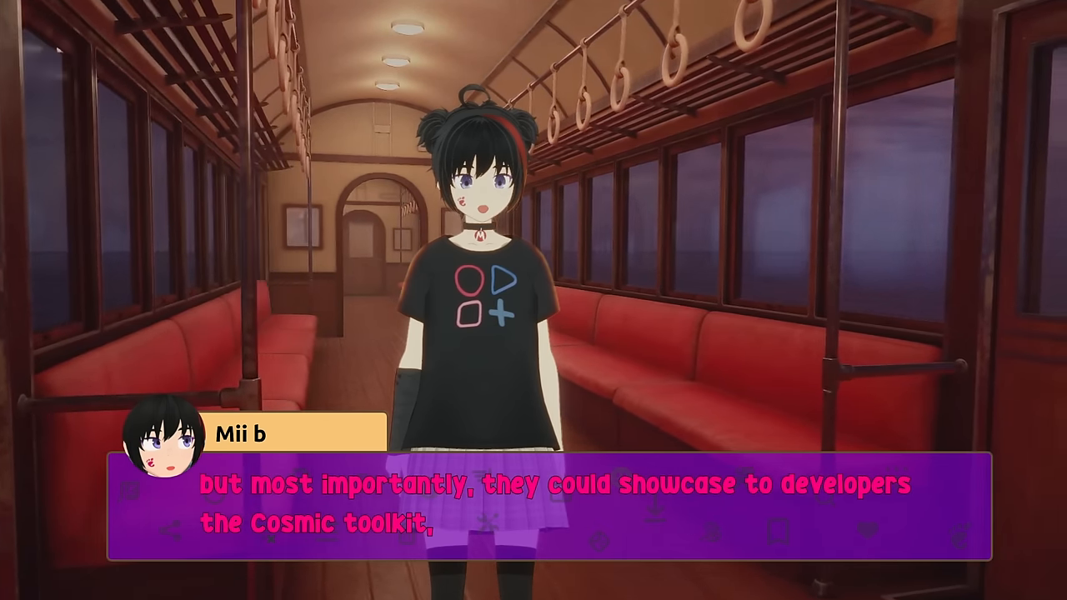
pyautogui.click(534, 500)
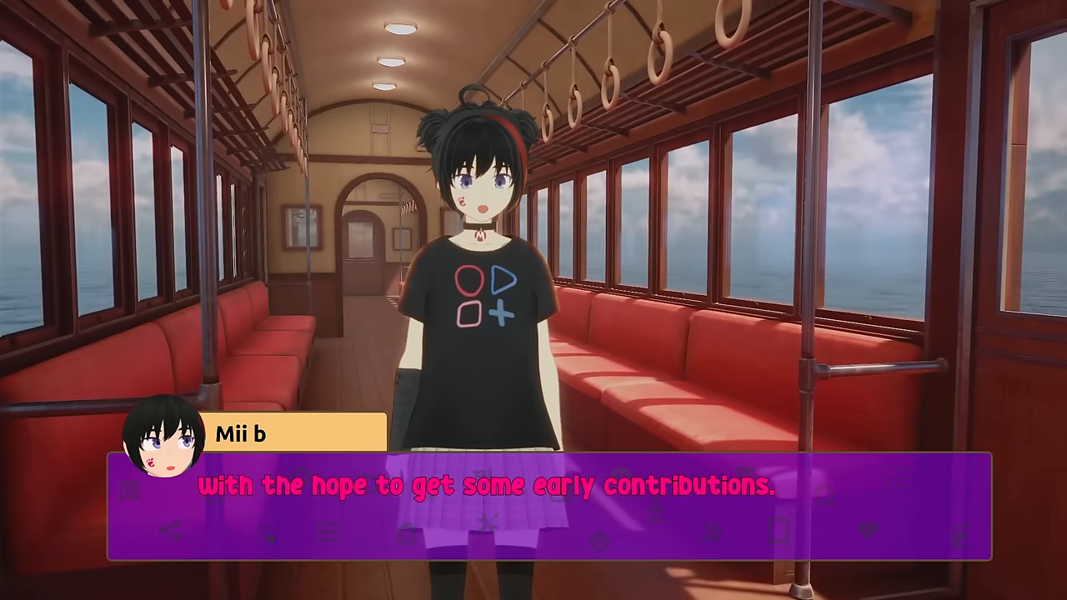
pyautogui.click(533, 500)
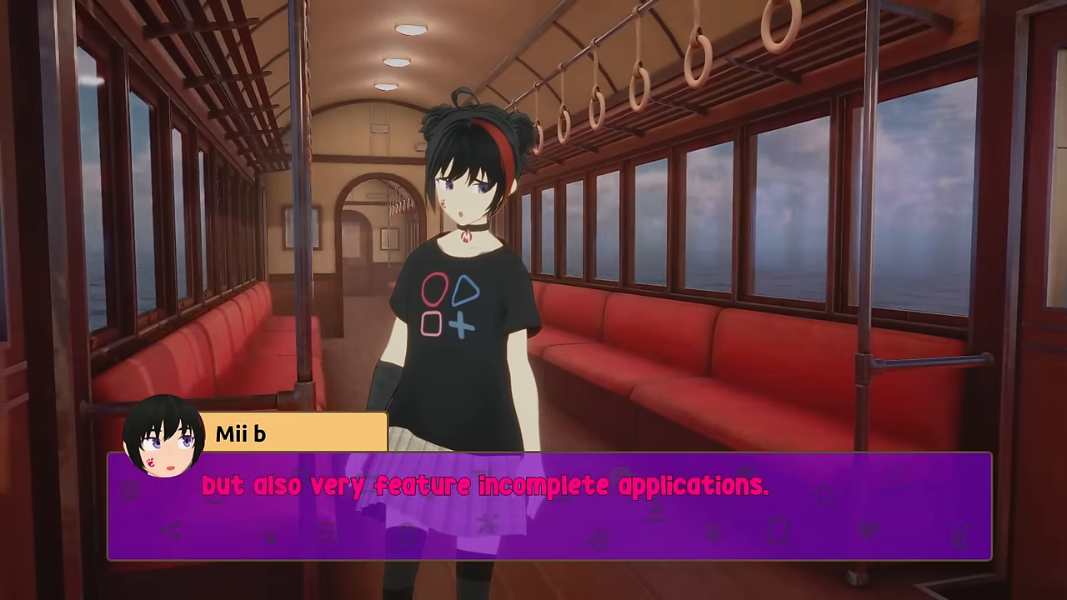
pyautogui.click(533, 487)
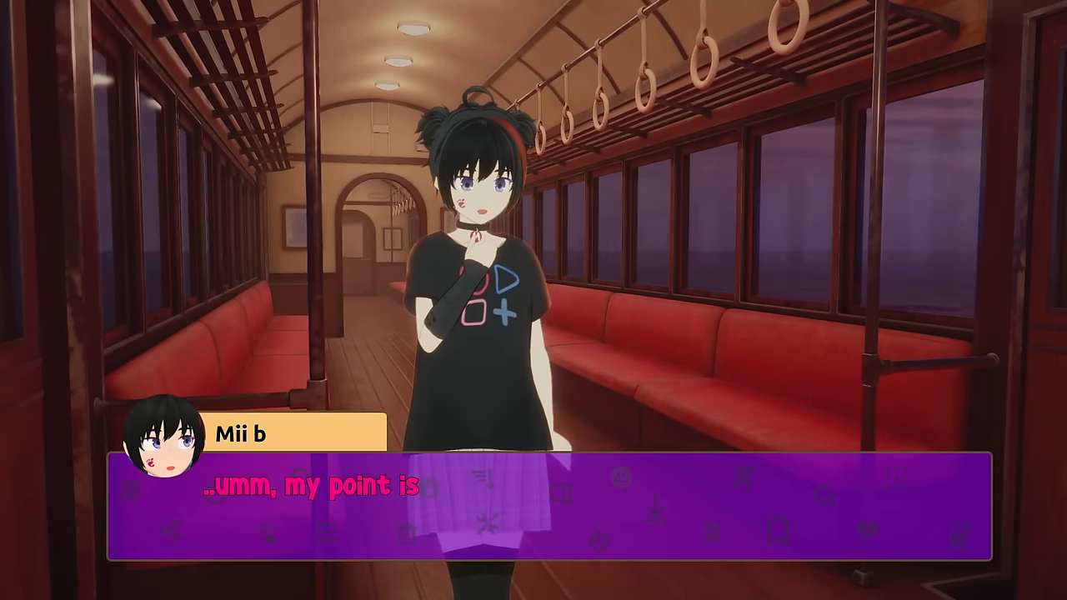
pyautogui.click(534, 500)
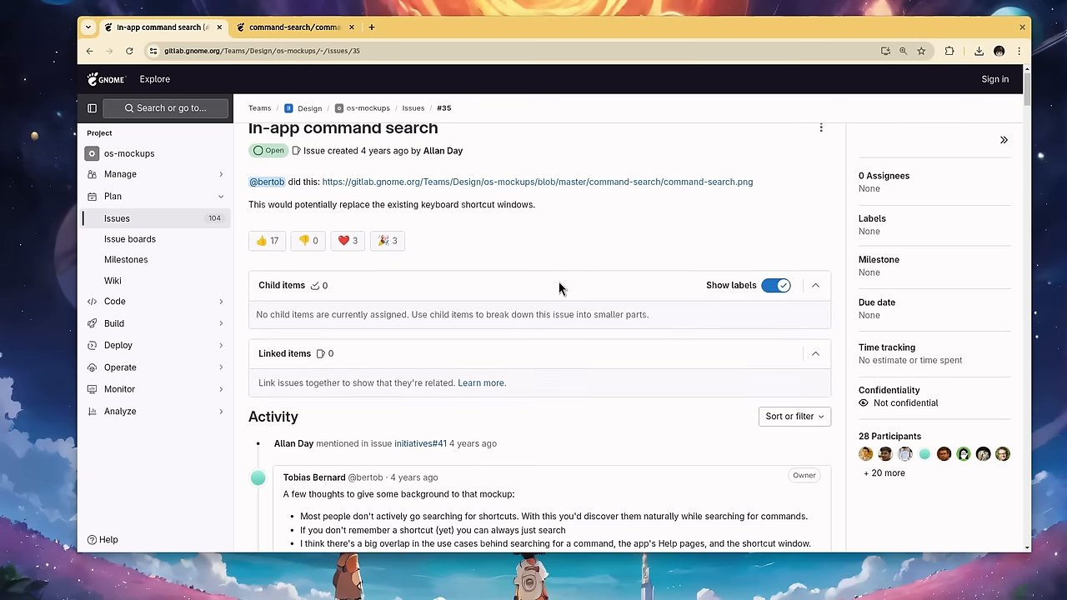
# Step: Switch to the command search mockup, type 'ope' and scroll the results
pyautogui.click(296, 26)
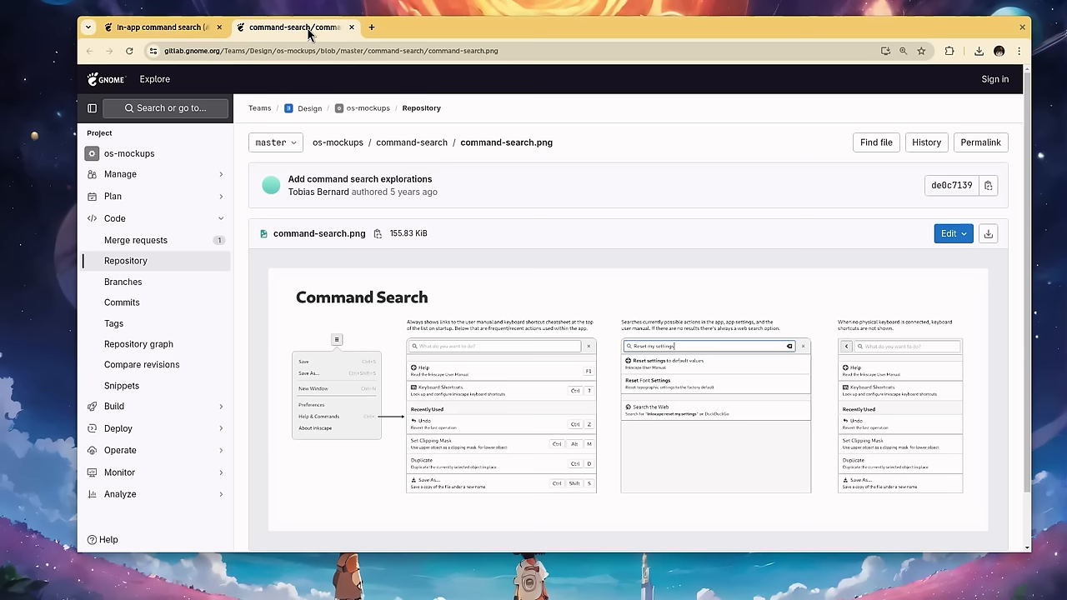
pyautogui.scroll(-3)
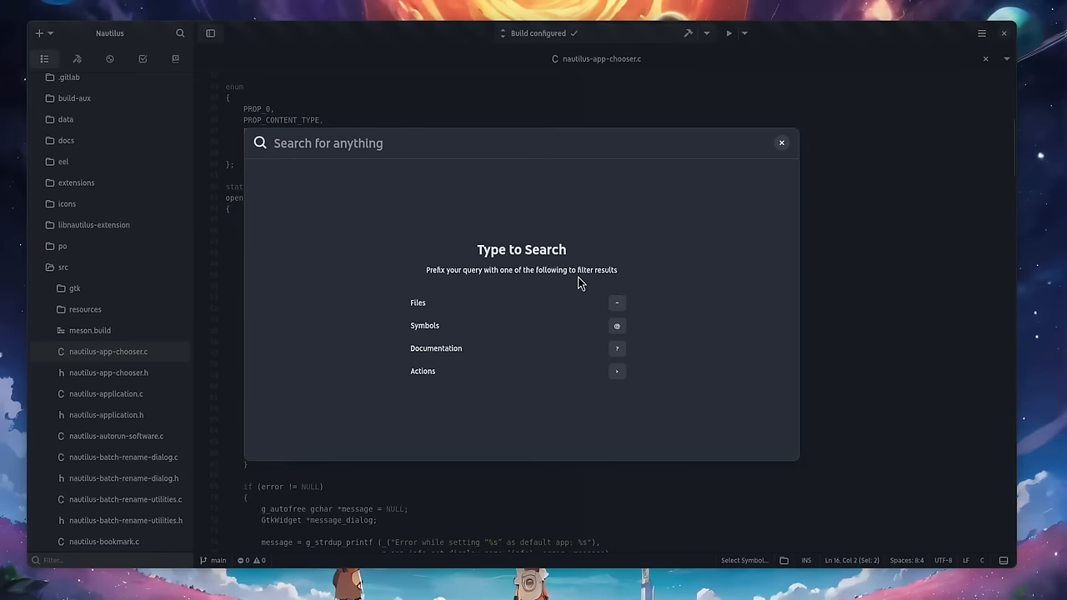
pyautogui.write('op')
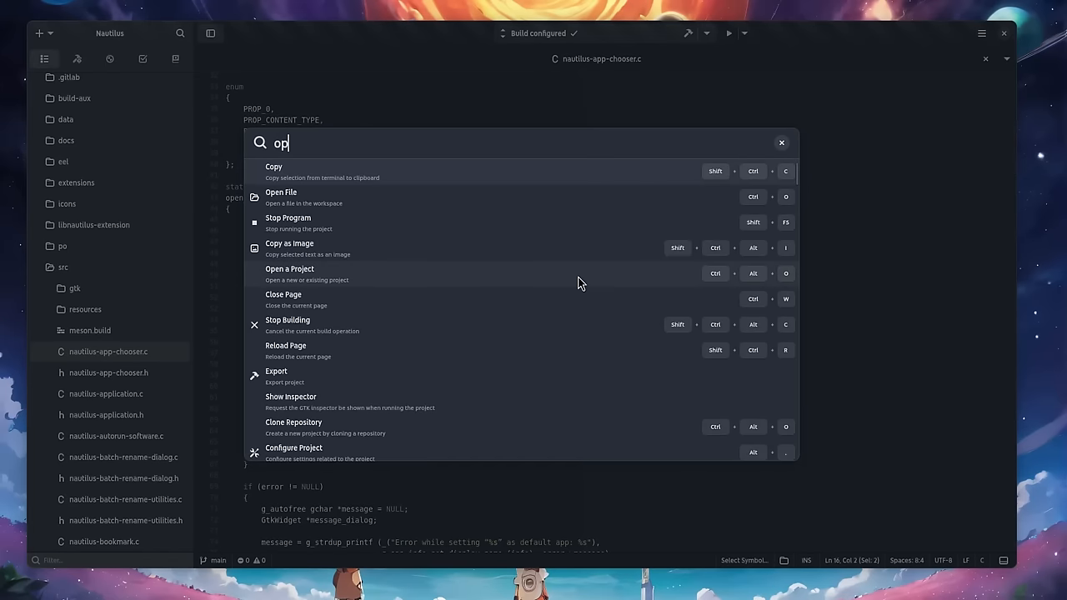
pyautogui.write('e')
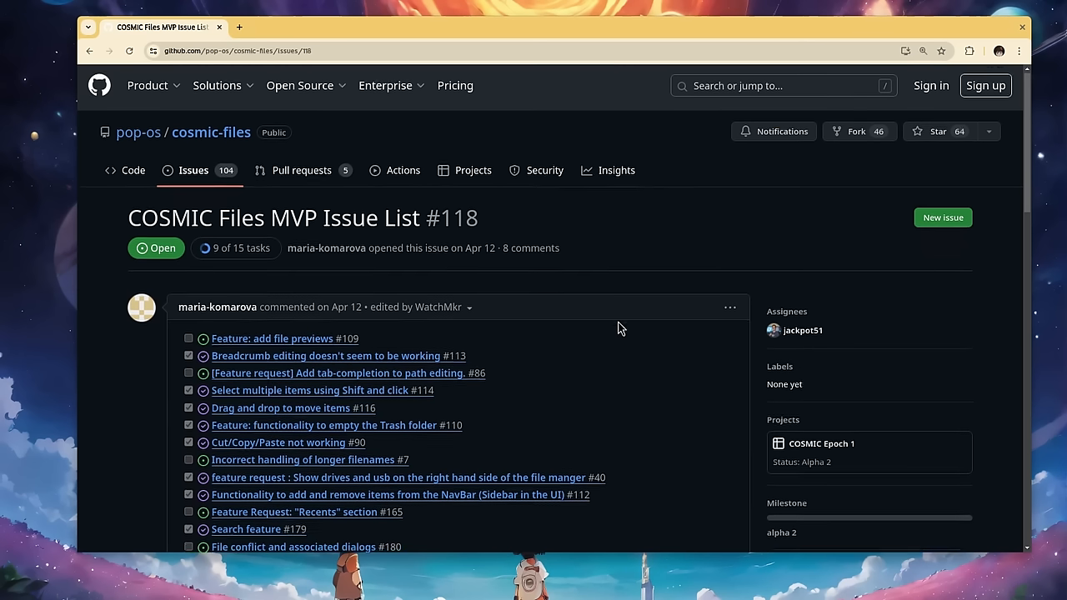
pyautogui.scroll(-3)
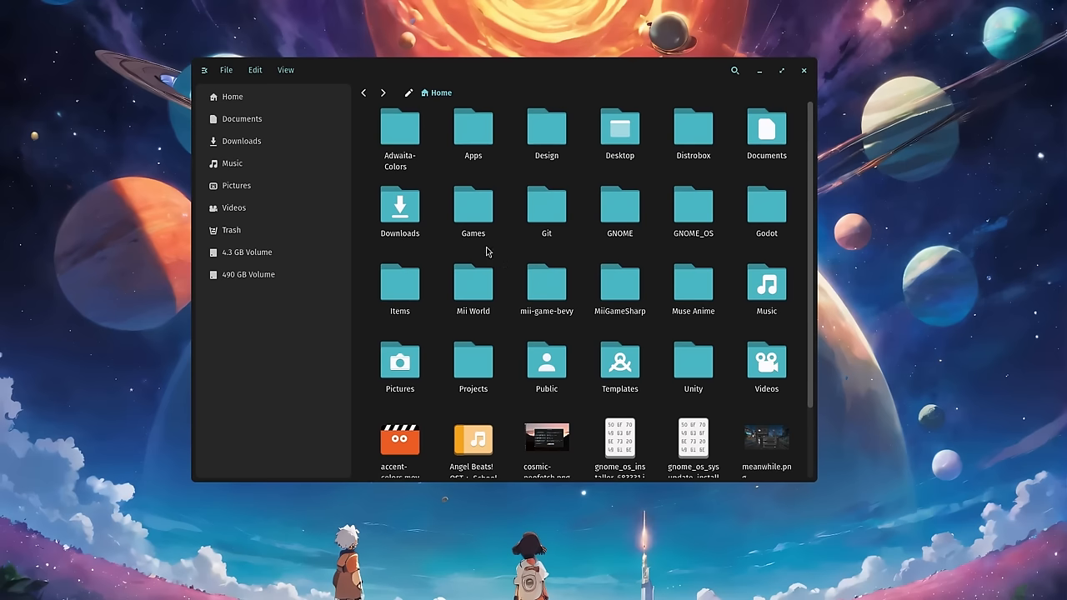
pyautogui.click(285, 69)
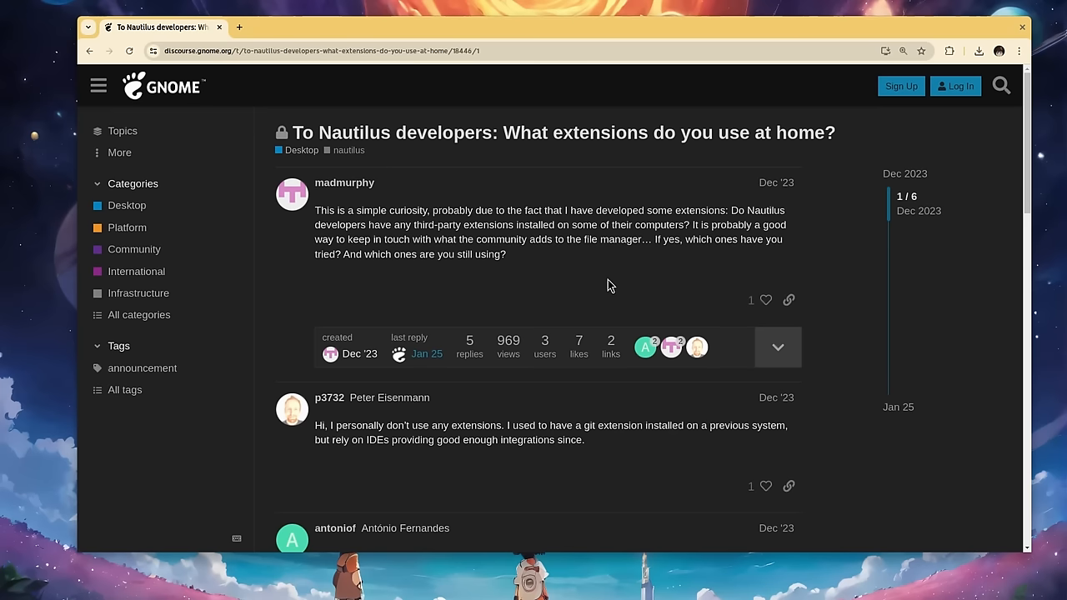
# Step: Scroll through the Discourse thread on extensions Nautilus developers use at home
pyautogui.scroll(-3)
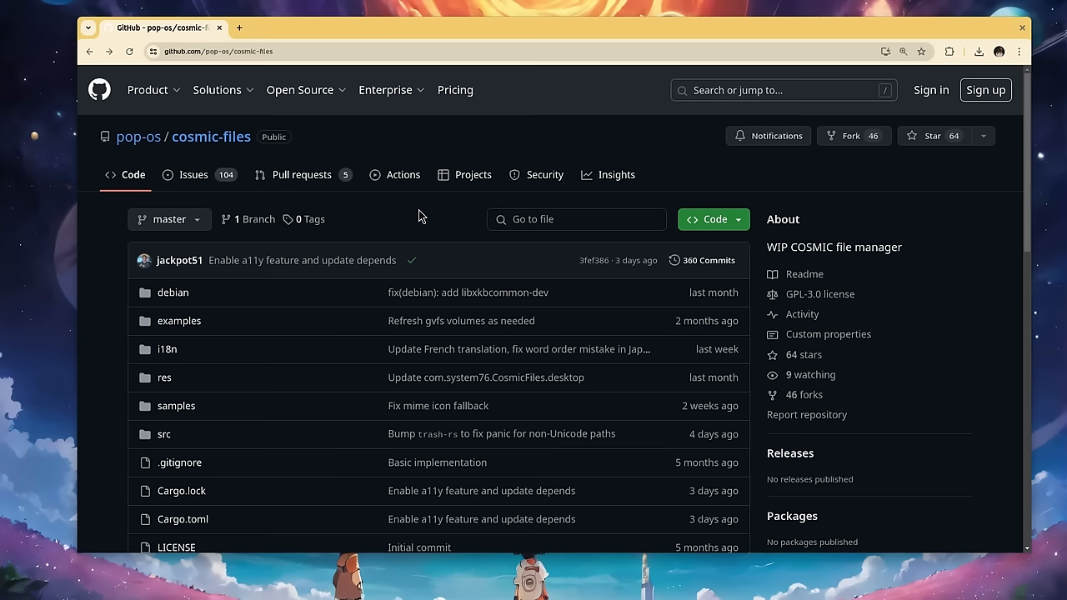
# Step: Open the cosmic-files src folder on GitHub and scroll its file list
pyautogui.scroll(-3)
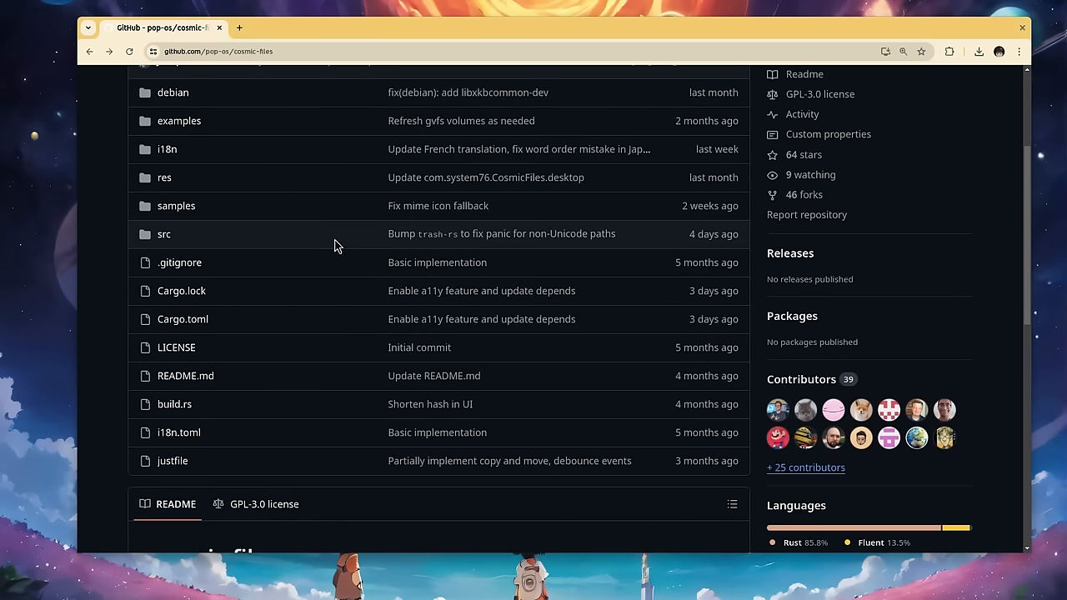
pyautogui.click(164, 234)
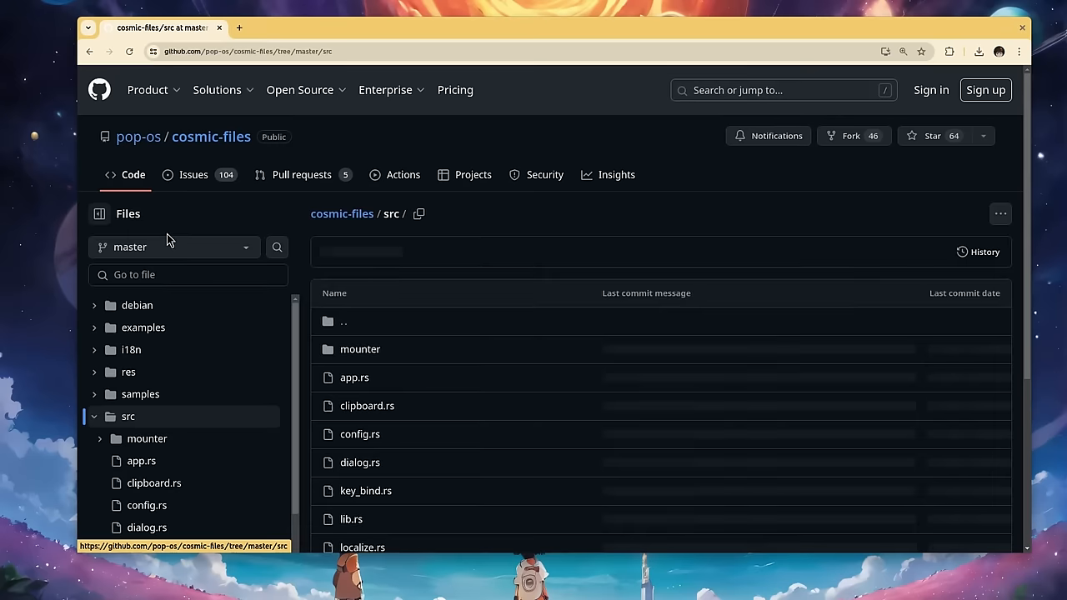
pyautogui.scroll(-3)
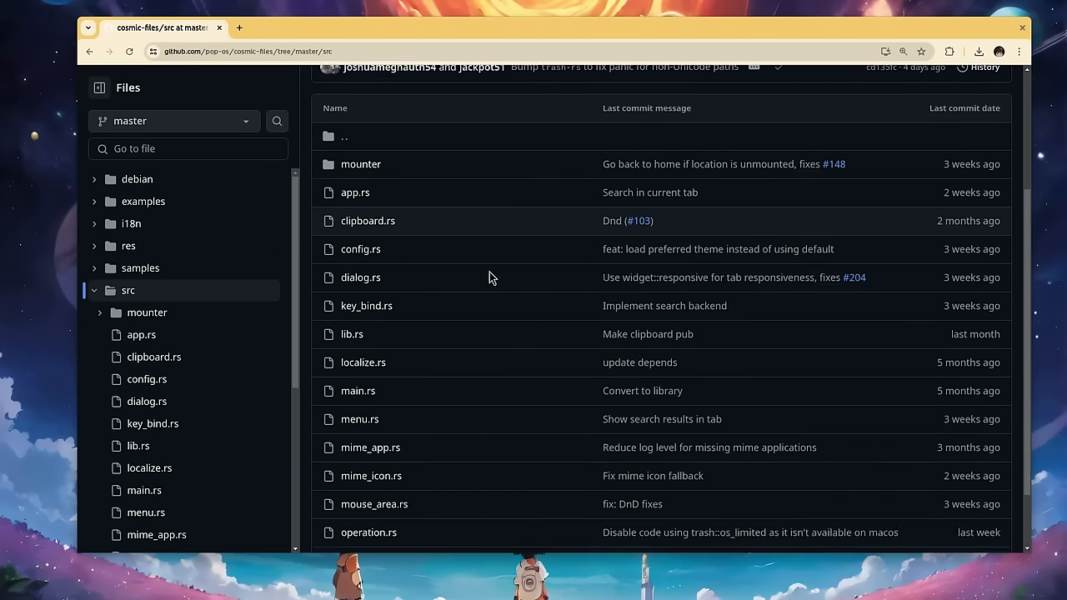
pyautogui.scroll(-3)
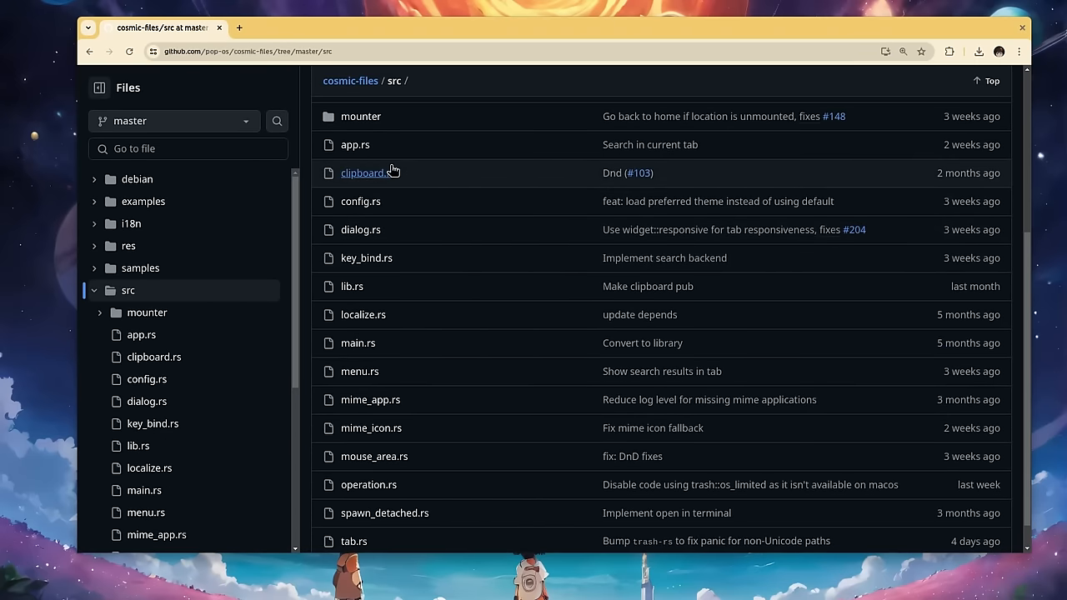
pyautogui.click(354, 144)
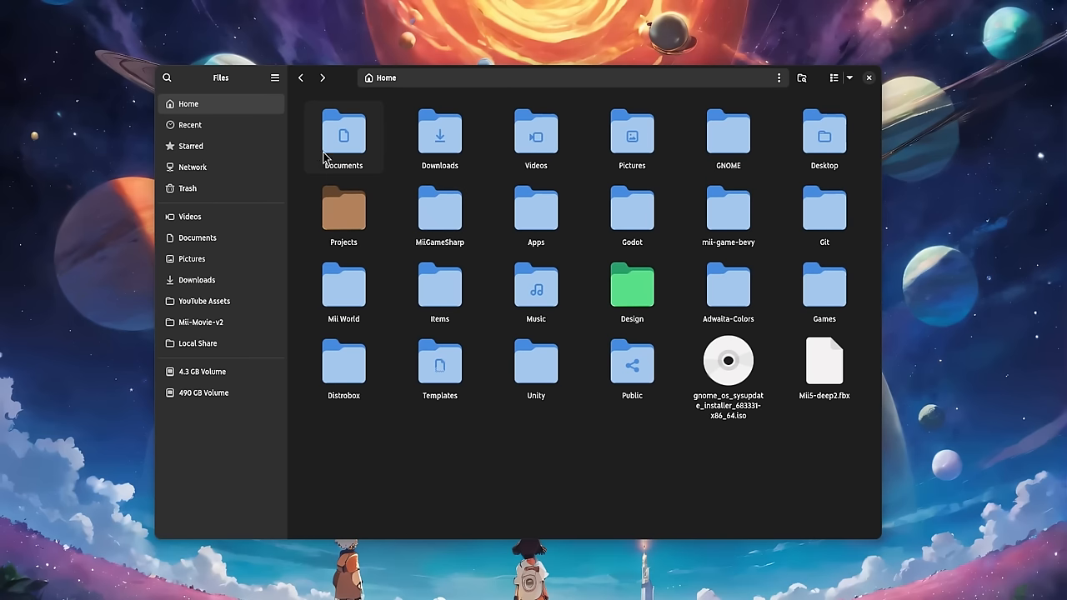
pyautogui.click(275, 78)
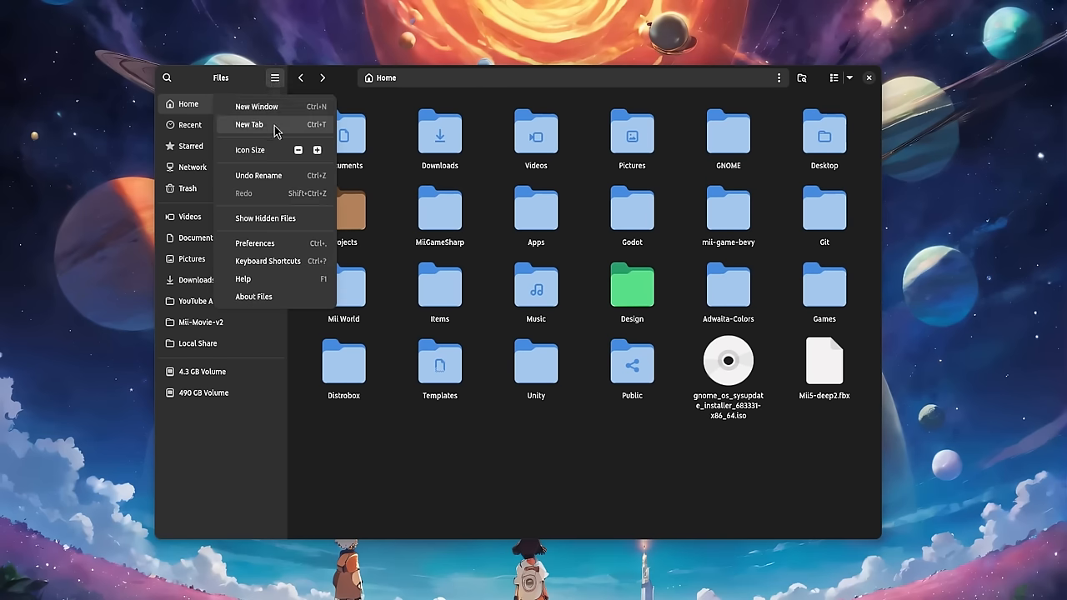
pyautogui.moveTo(292, 296)
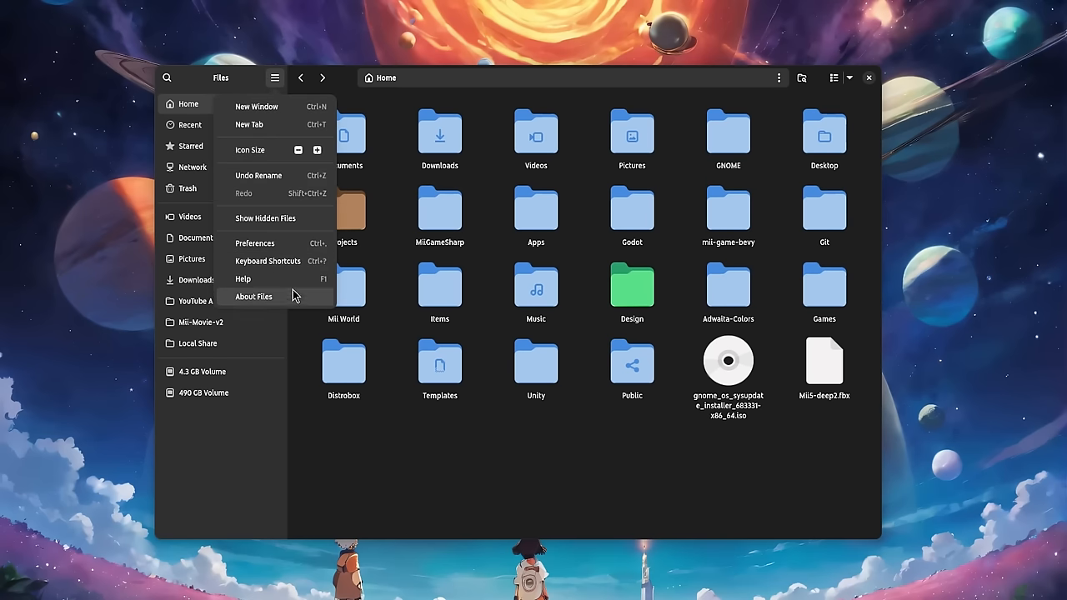
pyautogui.click(498, 239)
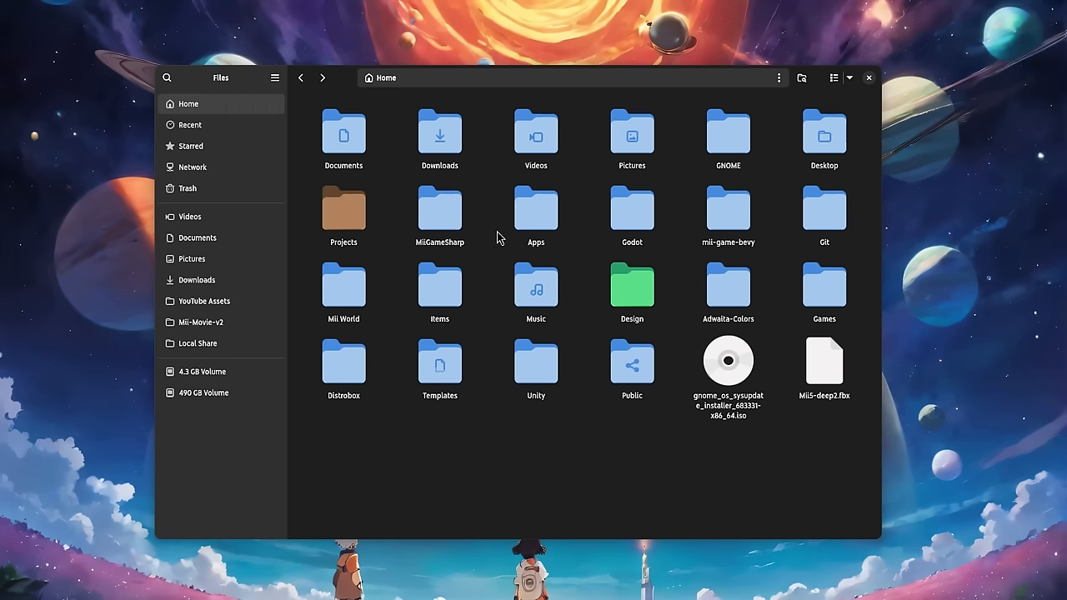
pyautogui.click(778, 77)
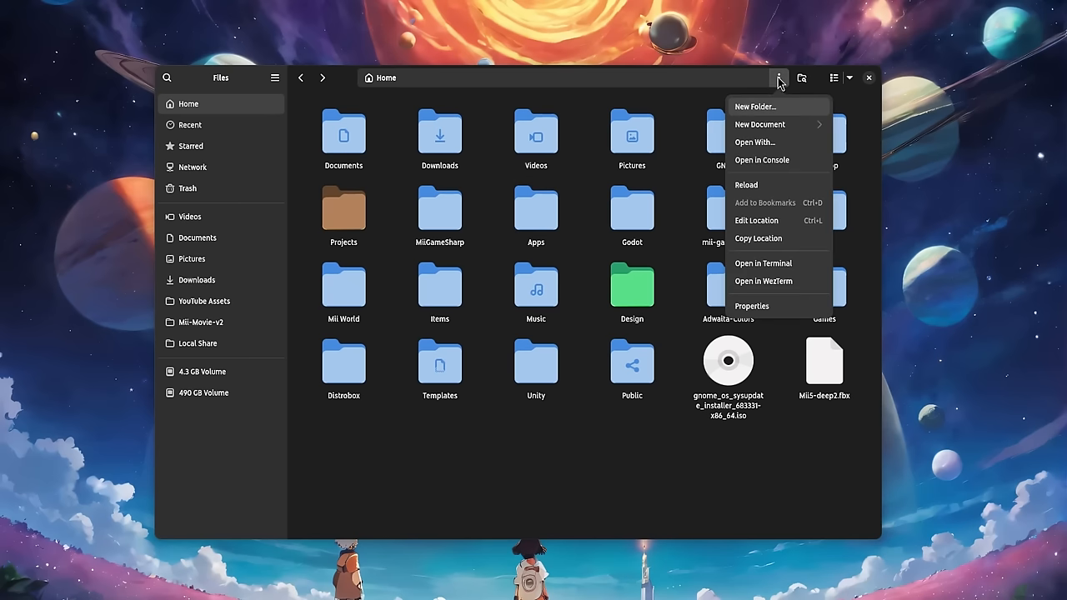
pyautogui.moveTo(768, 243)
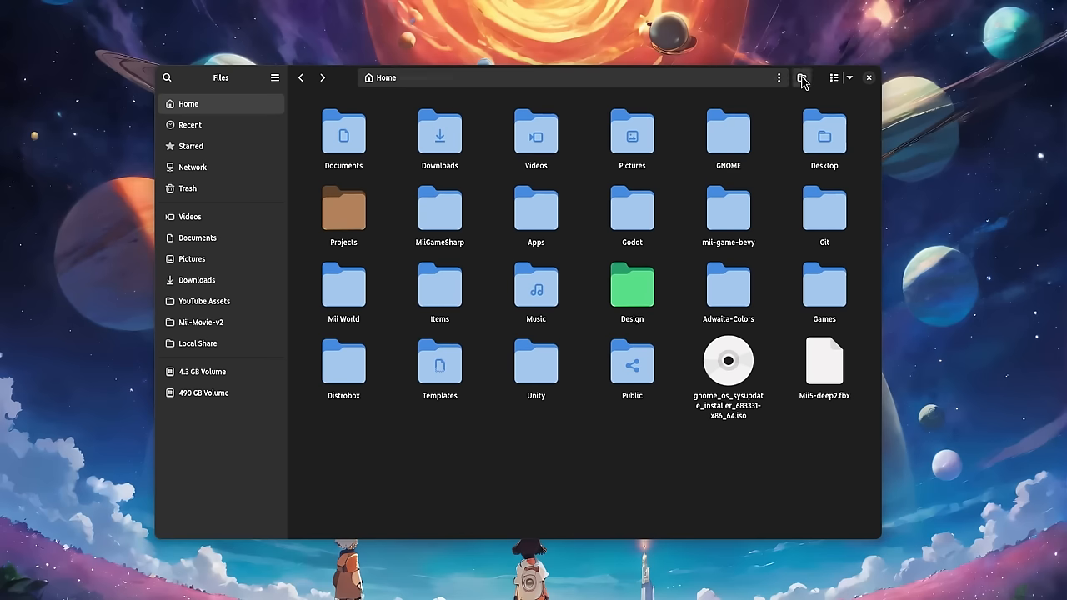
pyautogui.click(800, 77)
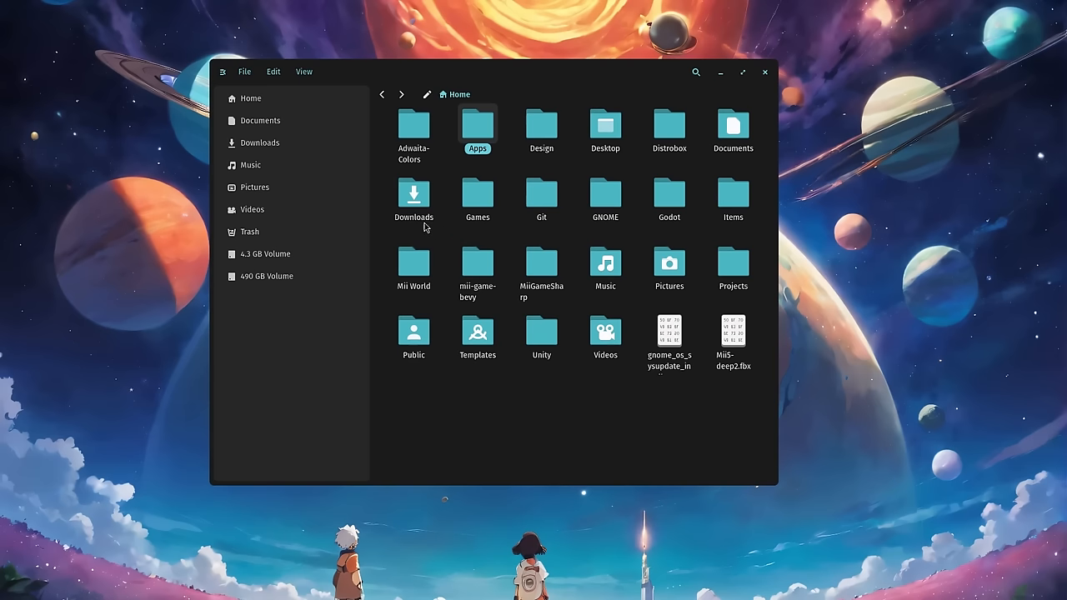
pyautogui.click(244, 71)
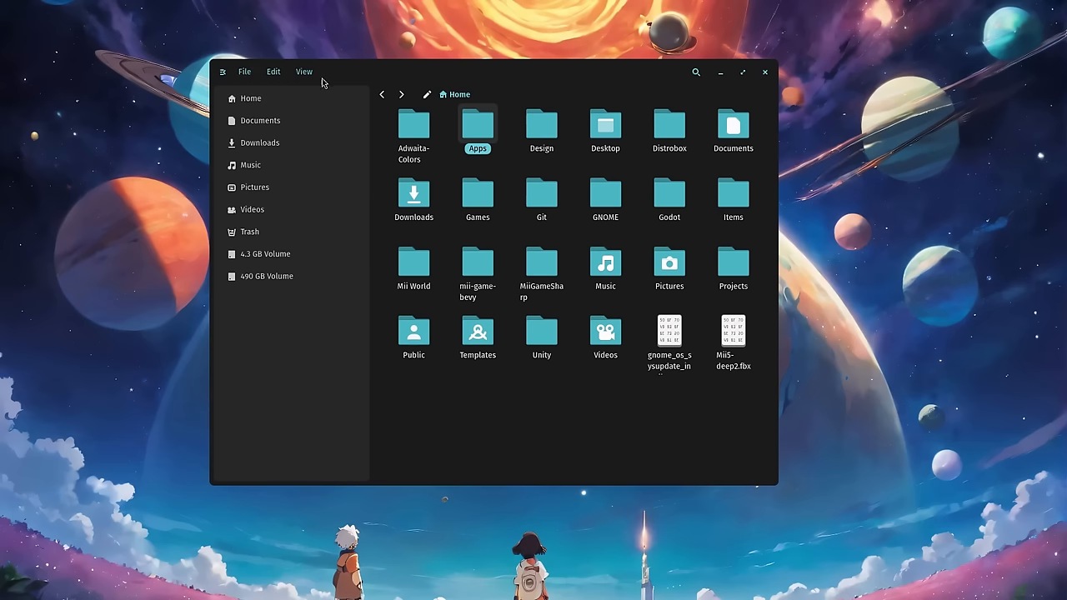
pyautogui.click(274, 70)
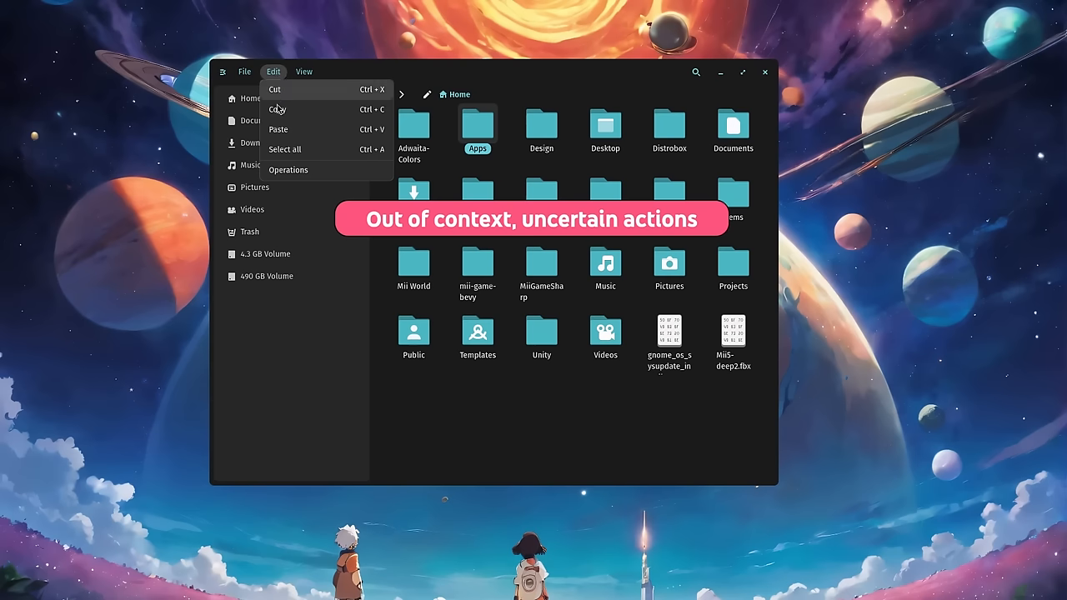
pyautogui.moveTo(293, 115)
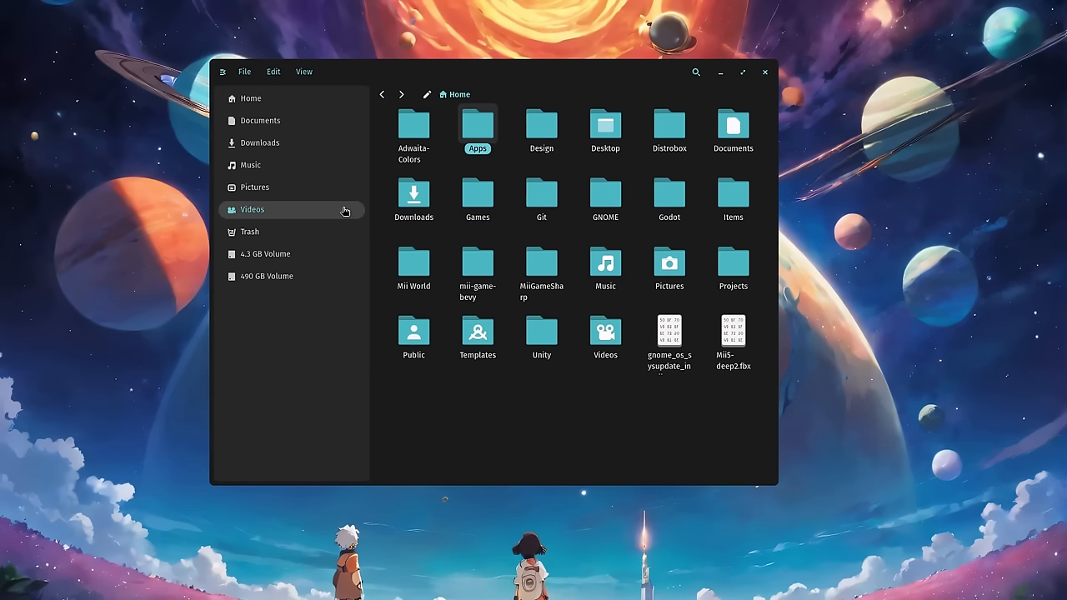
pyautogui.moveTo(477, 207)
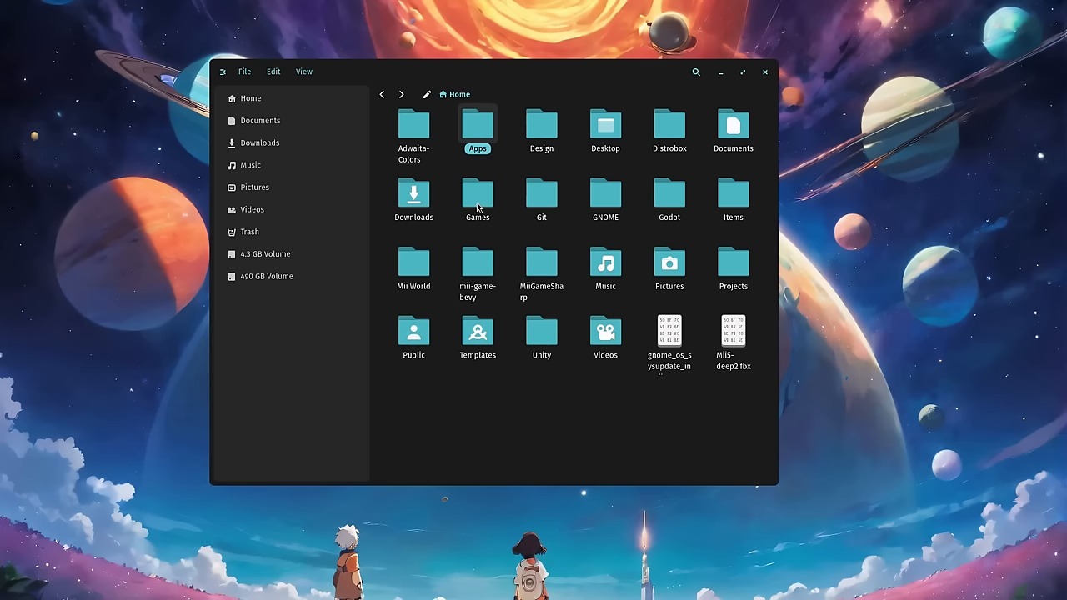
pyautogui.rightClick(477, 196)
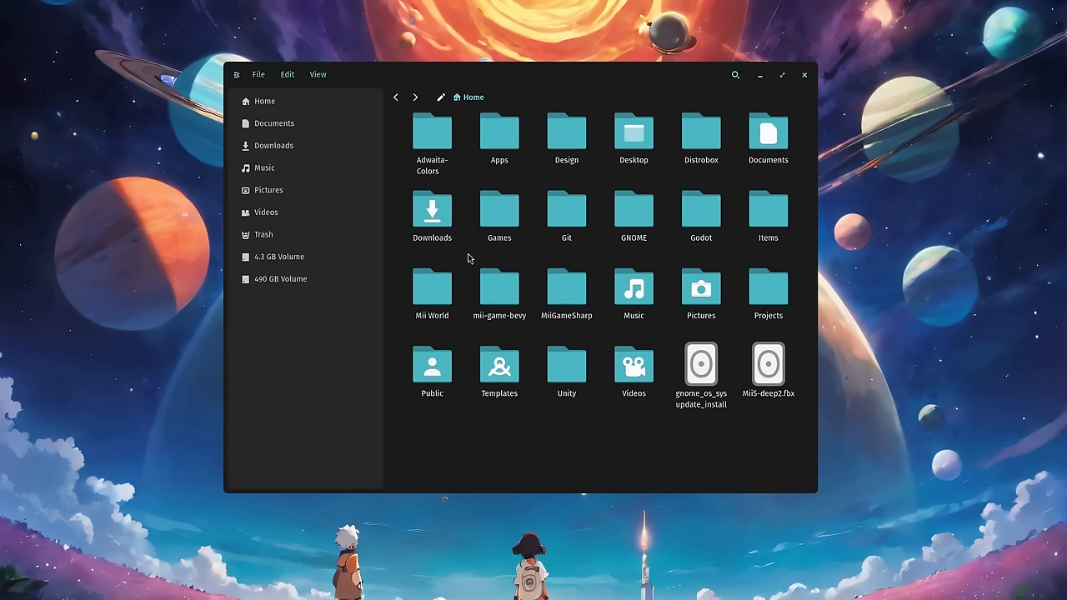
pyautogui.moveTo(448, 75)
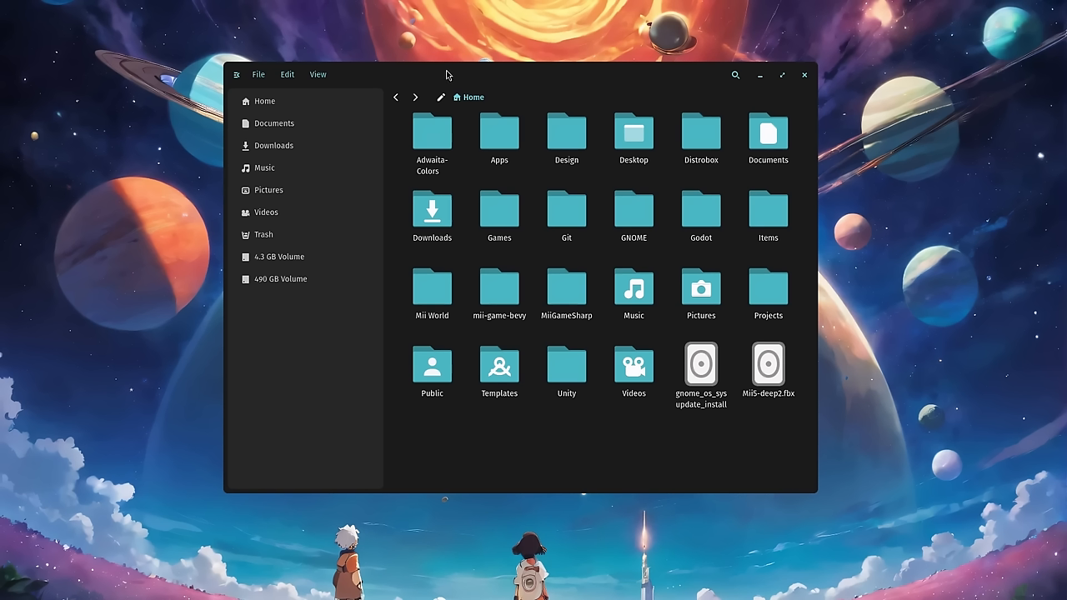
pyautogui.moveTo(353, 182)
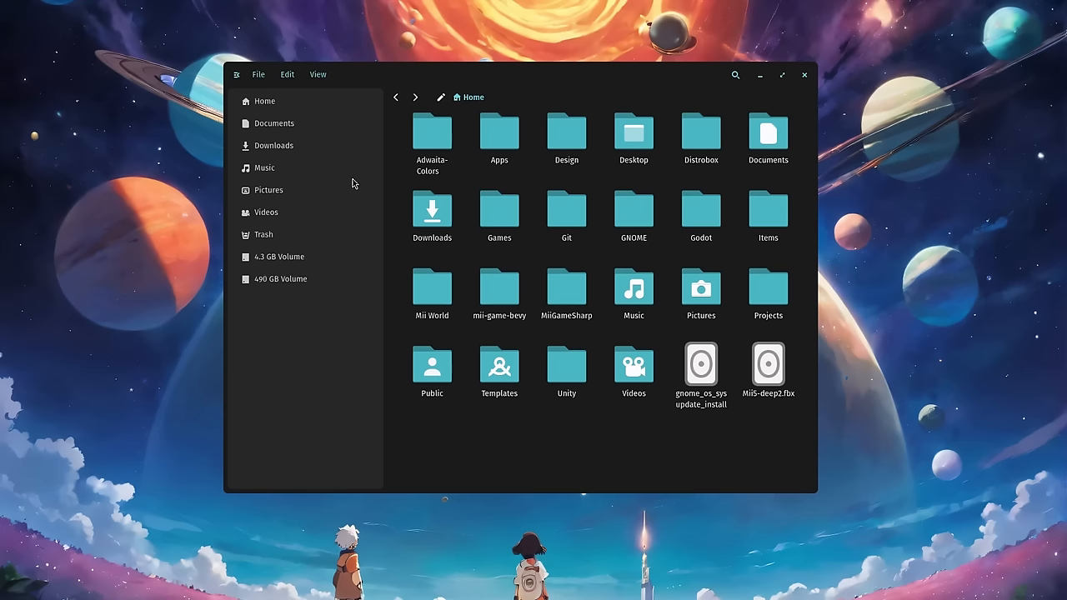
pyautogui.moveTo(457, 178)
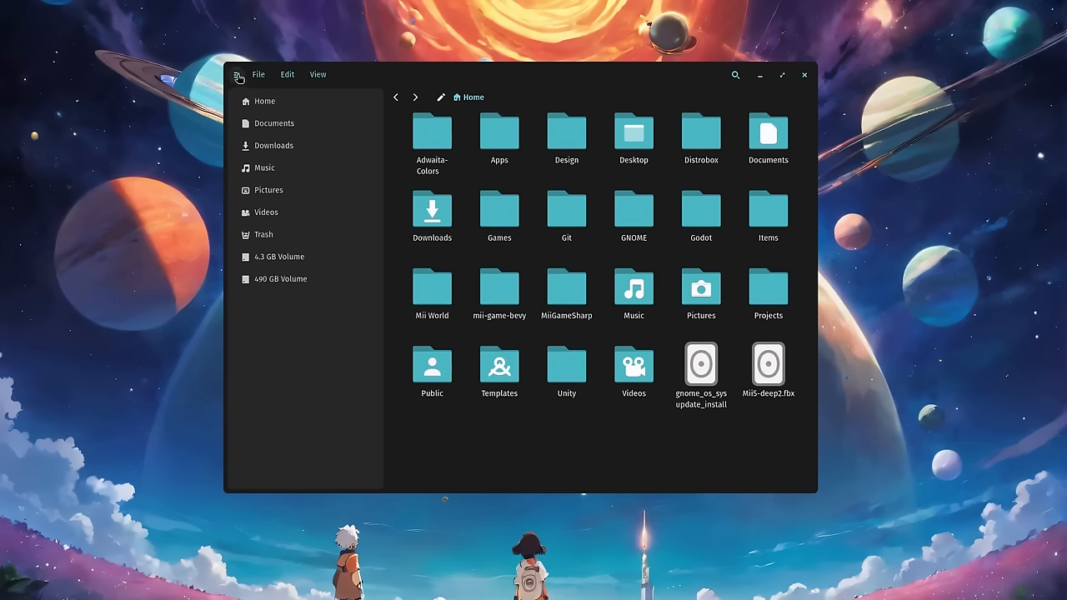
pyautogui.click(238, 74)
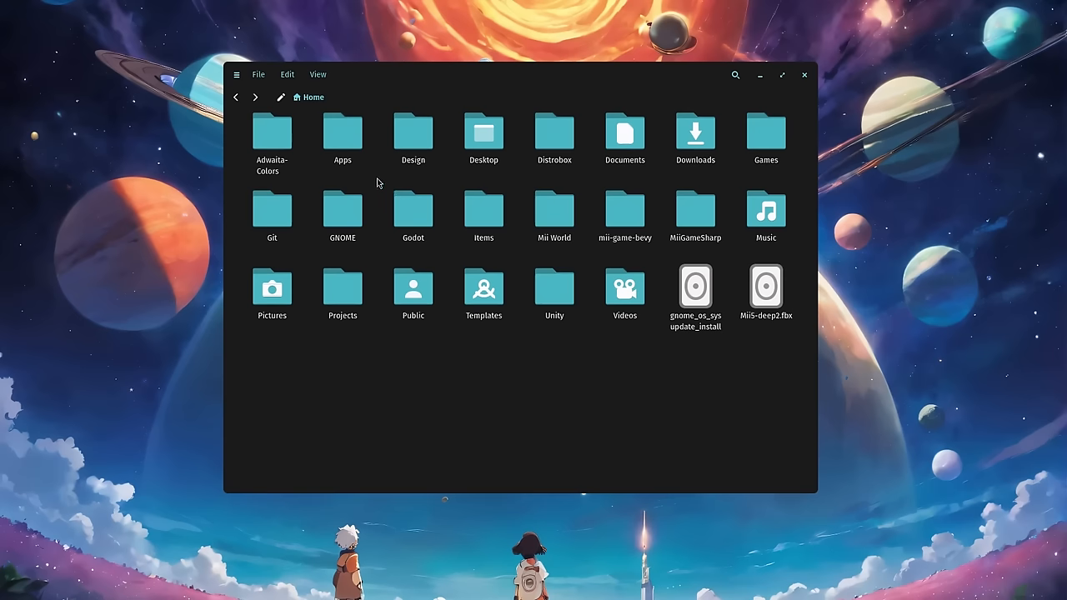
pyautogui.click(237, 74)
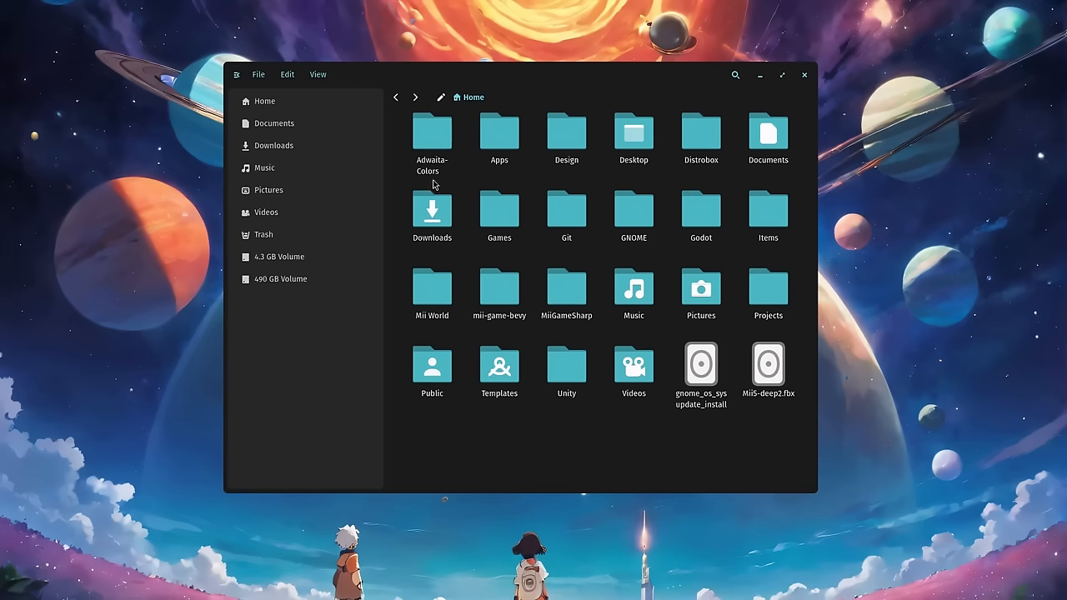
pyautogui.moveTo(704, 106)
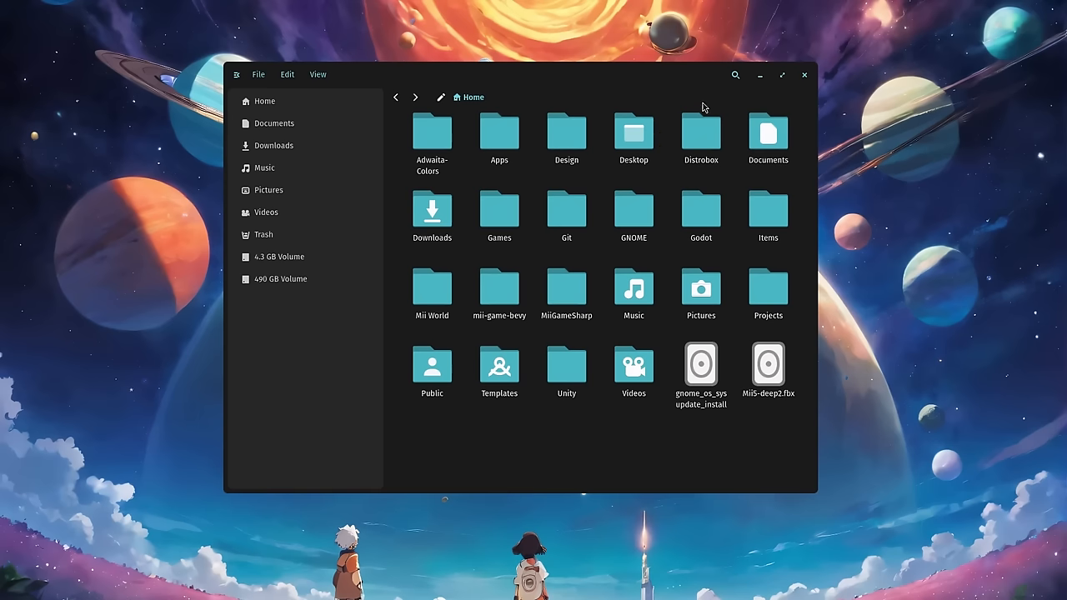
pyautogui.click(734, 75)
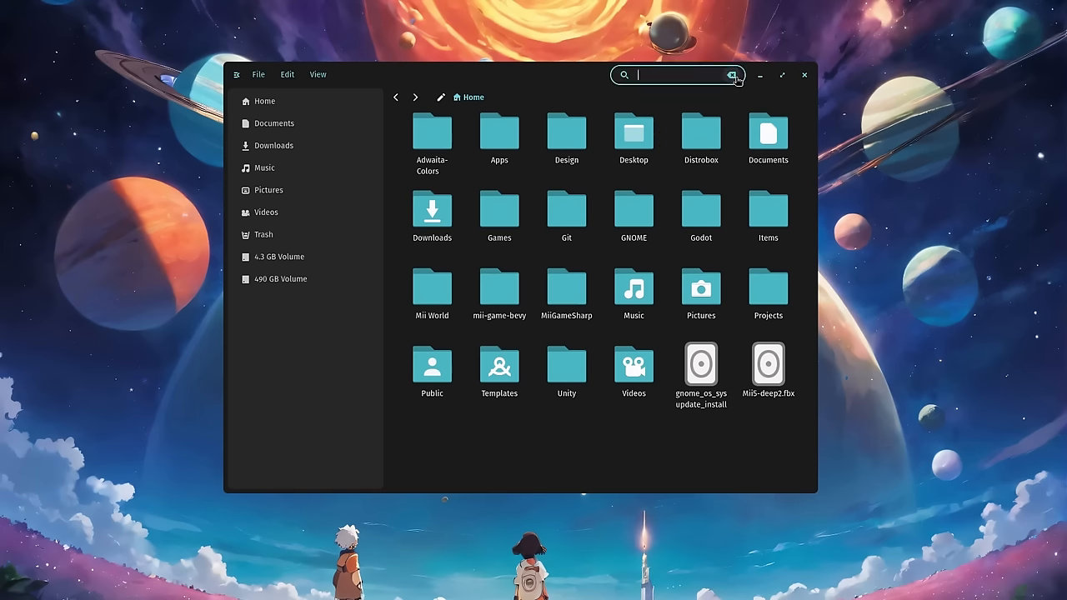
pyautogui.click(732, 75)
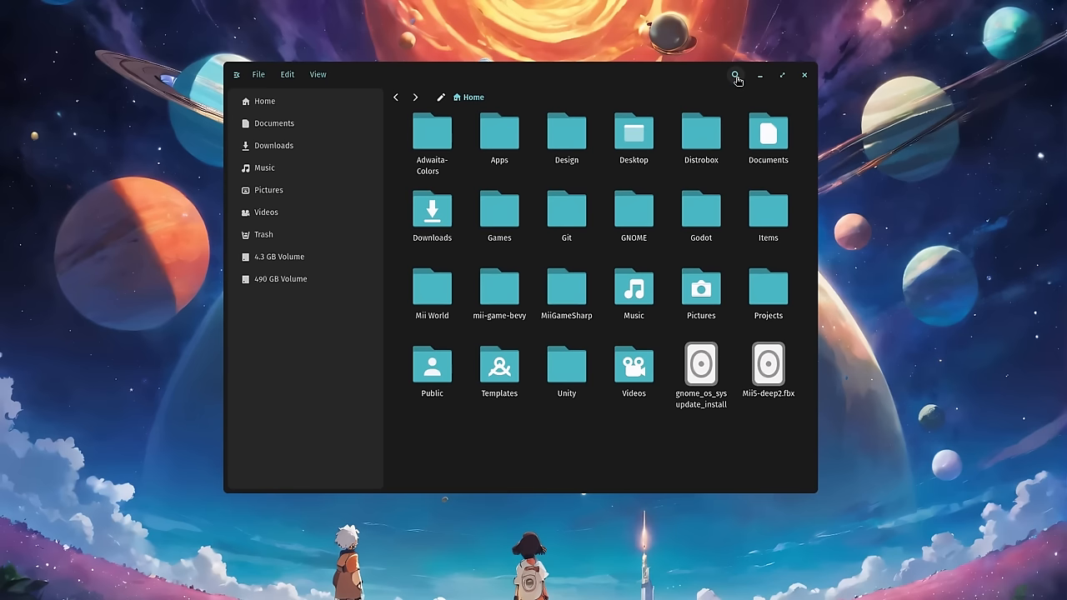
pyautogui.rightClick(264, 101)
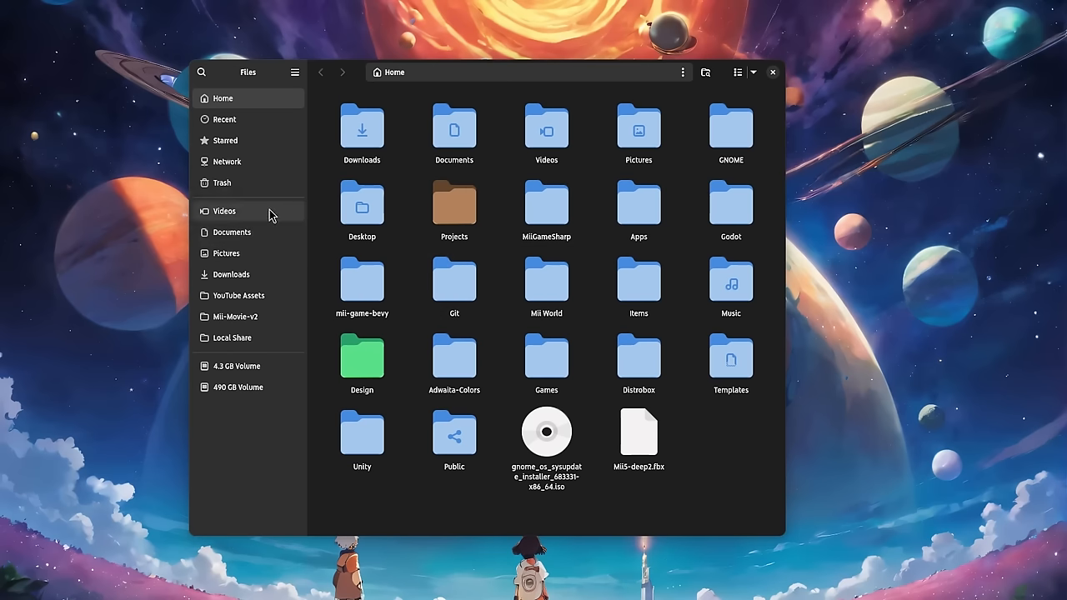
# Step: Open Home from the sidebar in a new tab, view it, then return to one view
pyautogui.rightClick(224, 211)
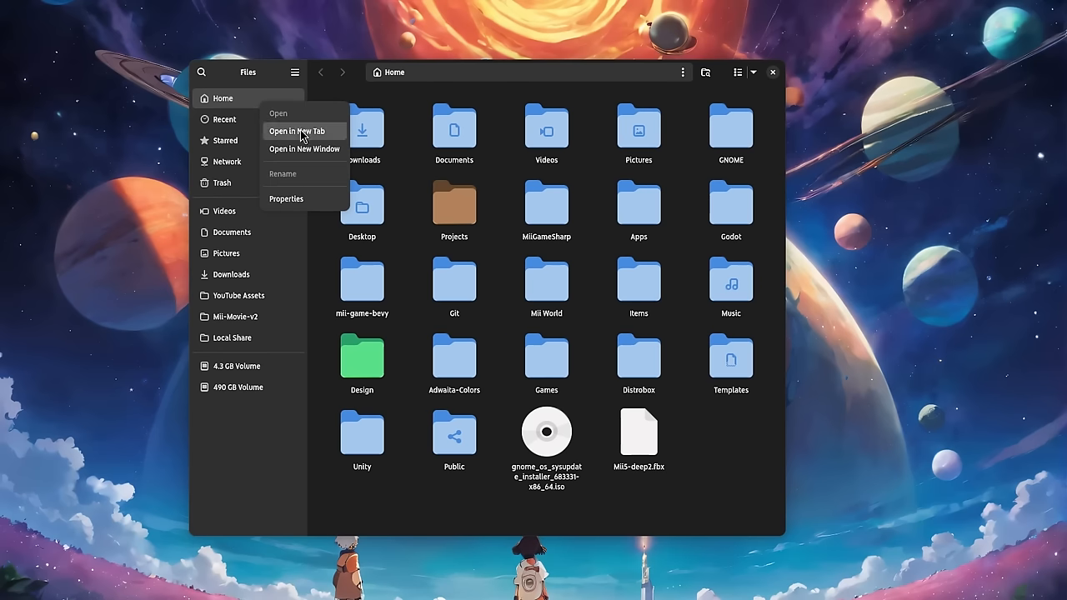
pyautogui.click(305, 131)
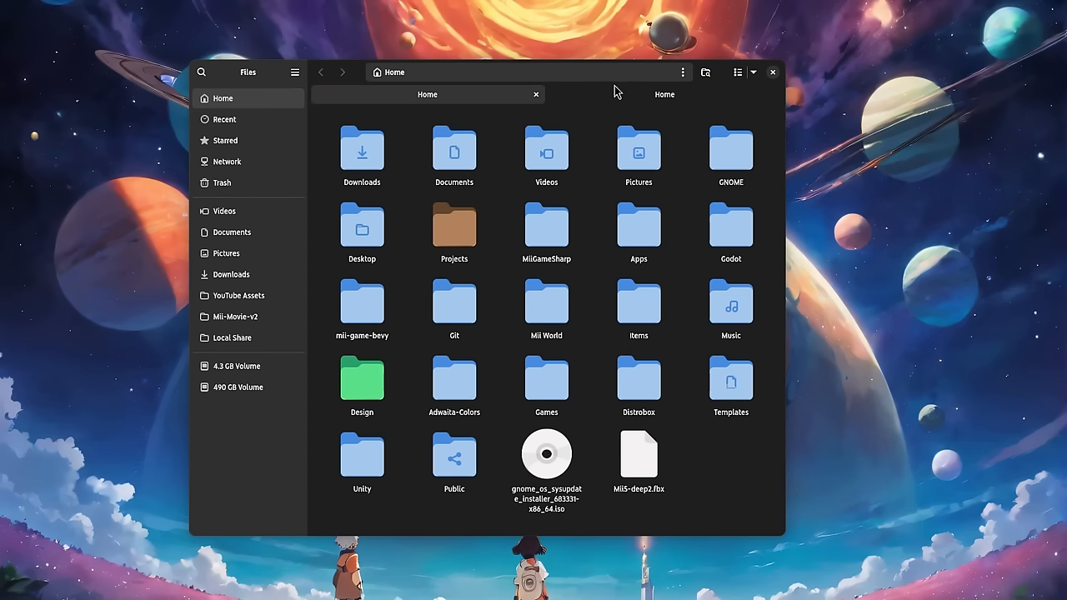
pyautogui.click(361, 153)
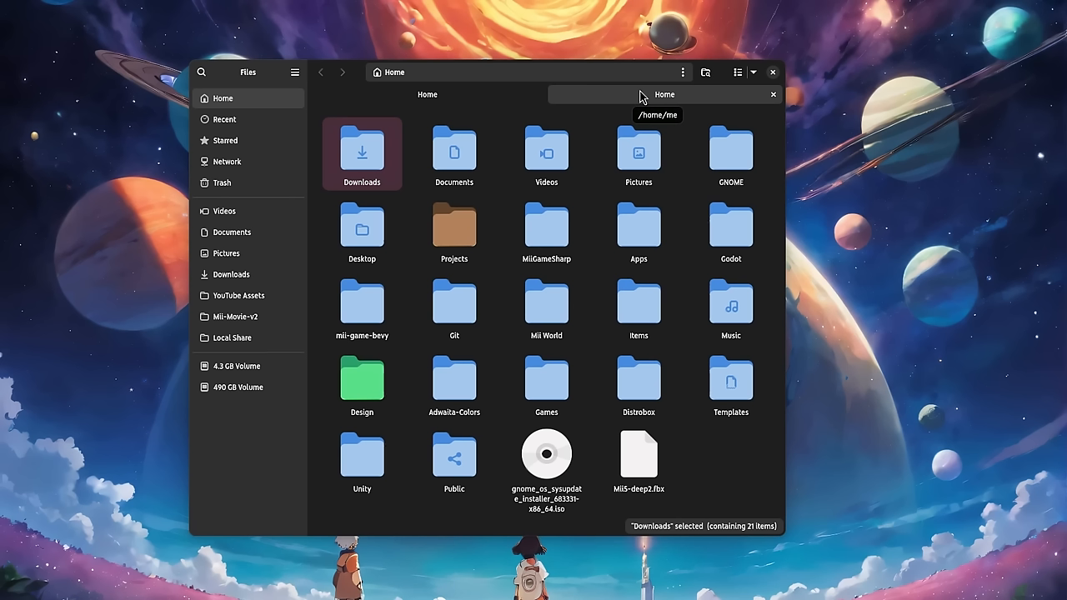
pyautogui.click(705, 72)
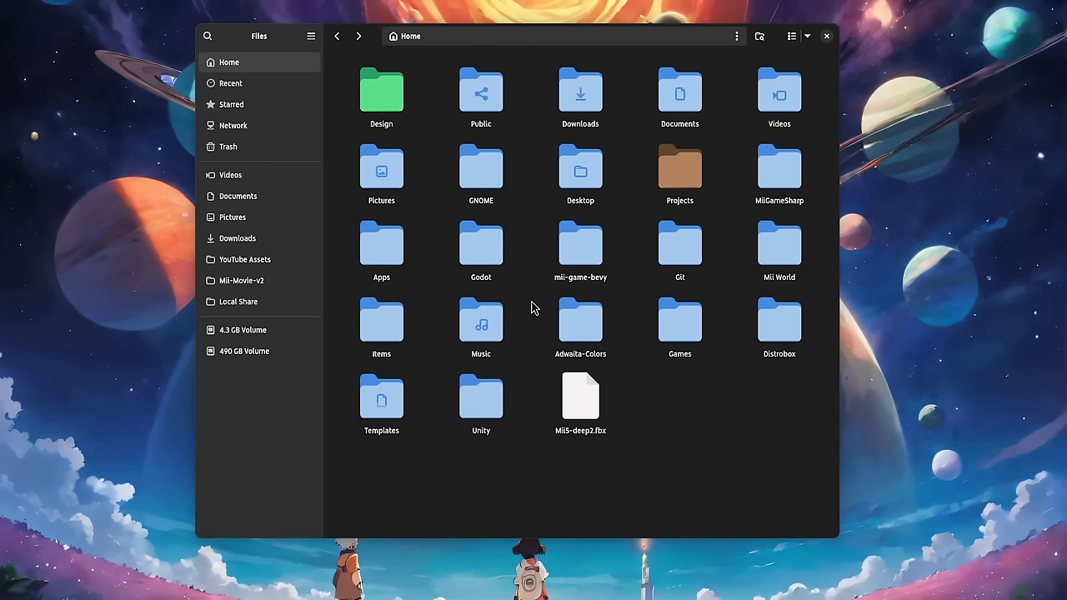
pyautogui.moveTo(268, 167)
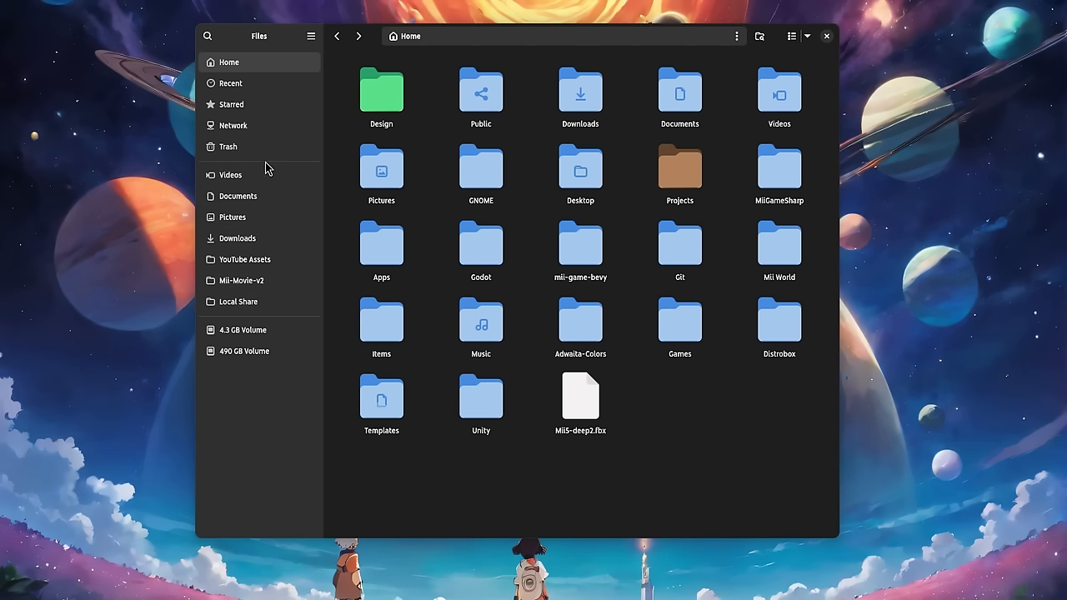
pyautogui.rightClick(231, 174)
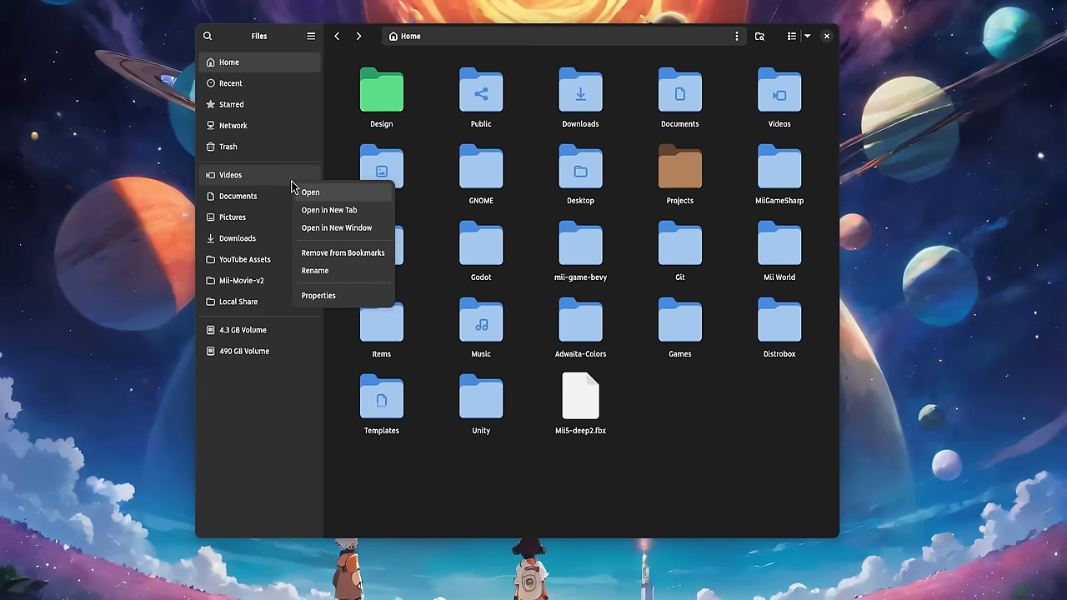
pyautogui.moveTo(362, 256)
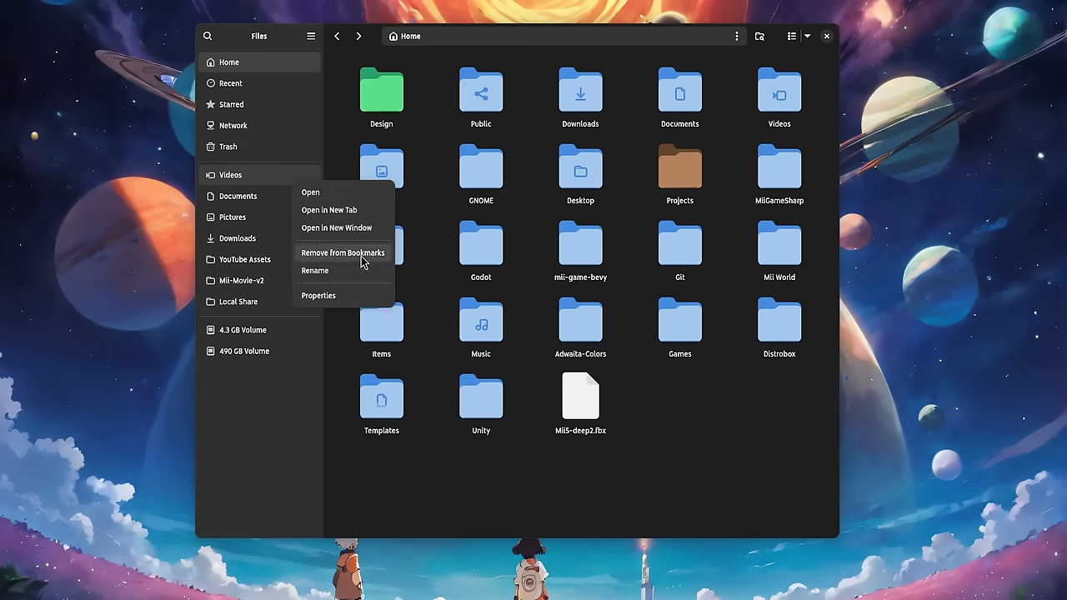
pyautogui.moveTo(379, 270)
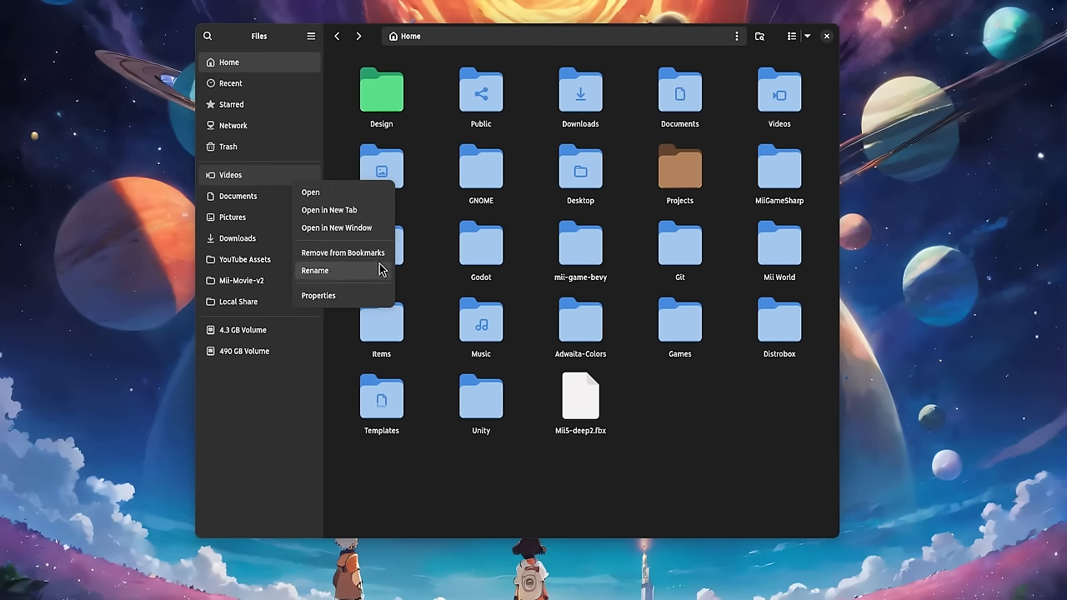
pyautogui.moveTo(443, 292)
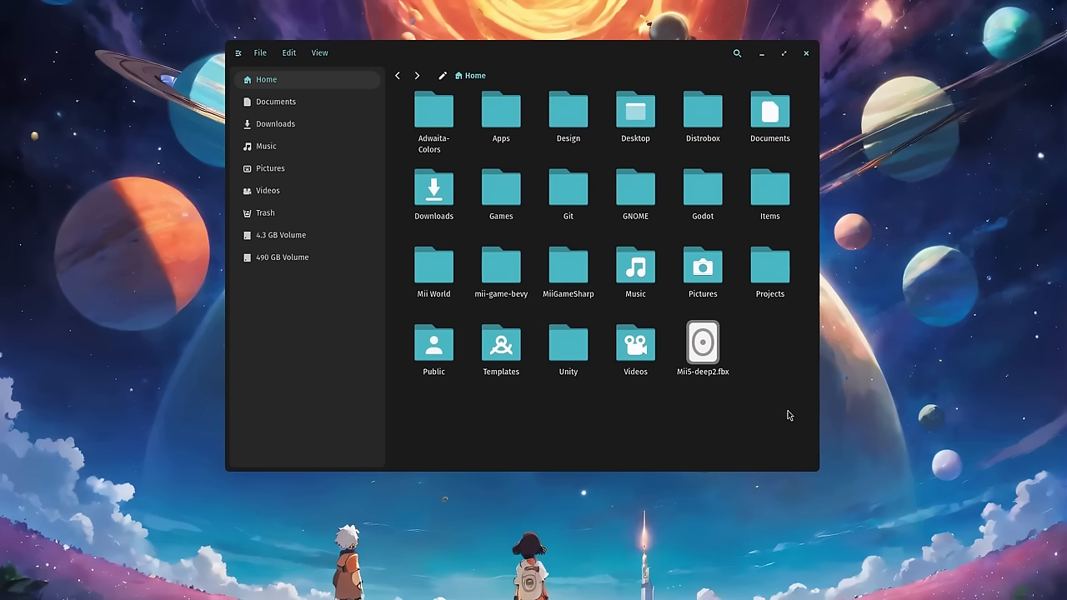
# Step: Add Mii5-deep2.fbx to the COSMIC Files sidebar and show the pinned entry's options
pyautogui.rightClick(702, 344)
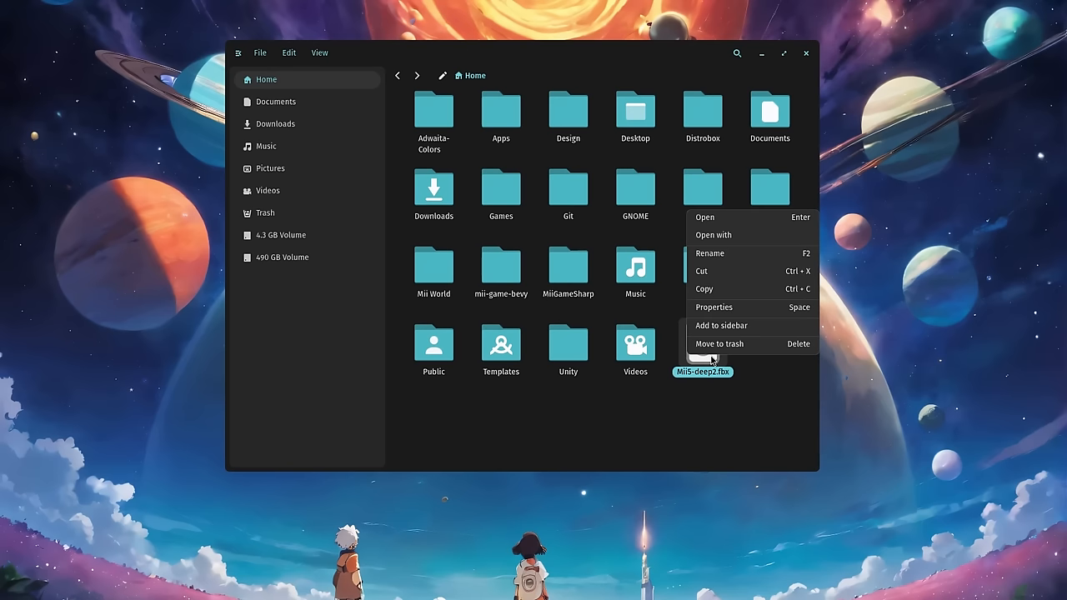
pyautogui.click(720, 325)
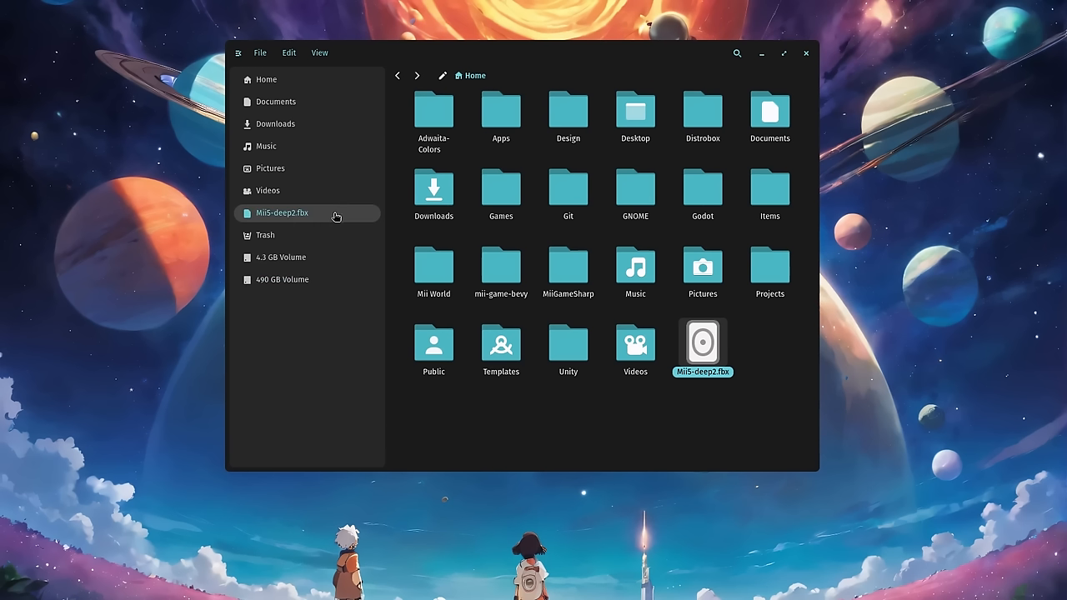
pyautogui.moveTo(341, 220)
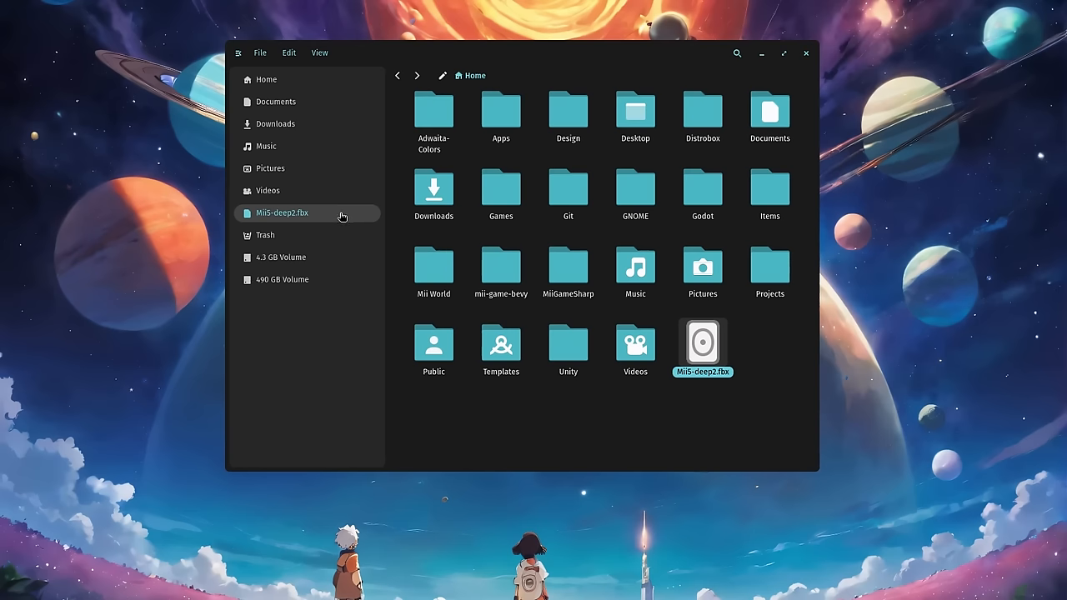
pyautogui.moveTo(298, 115)
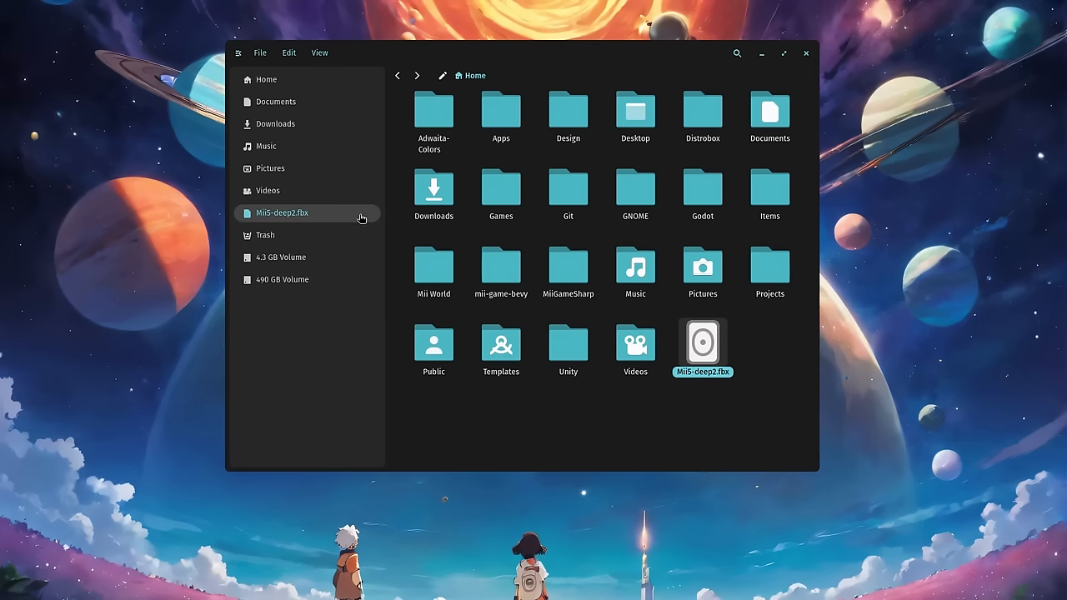
pyautogui.rightClick(281, 213)
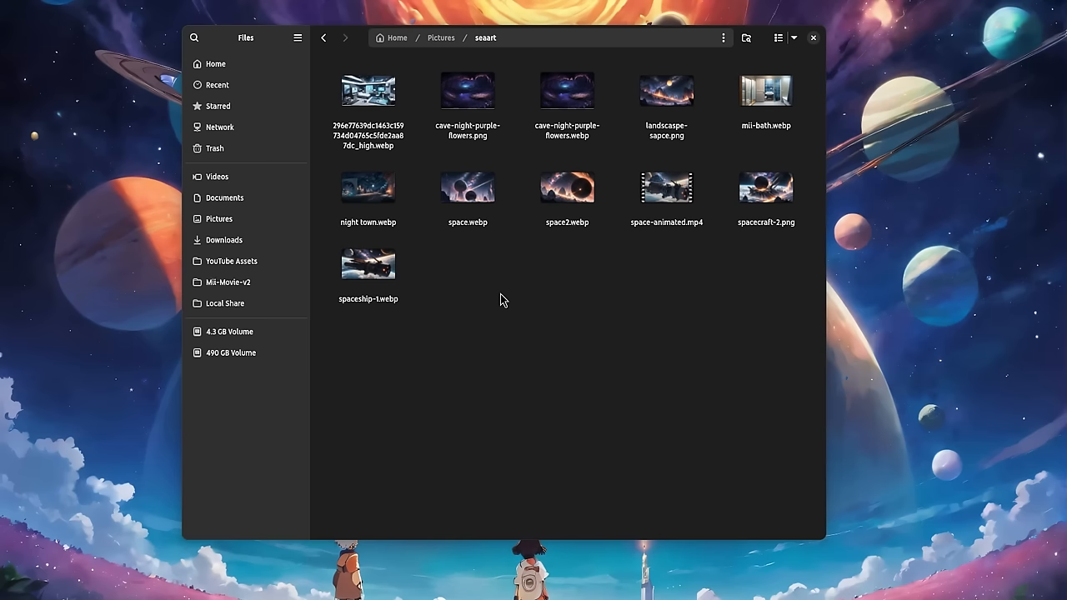
# Step: Select and open the first image in the seaart folder
pyautogui.click(368, 90)
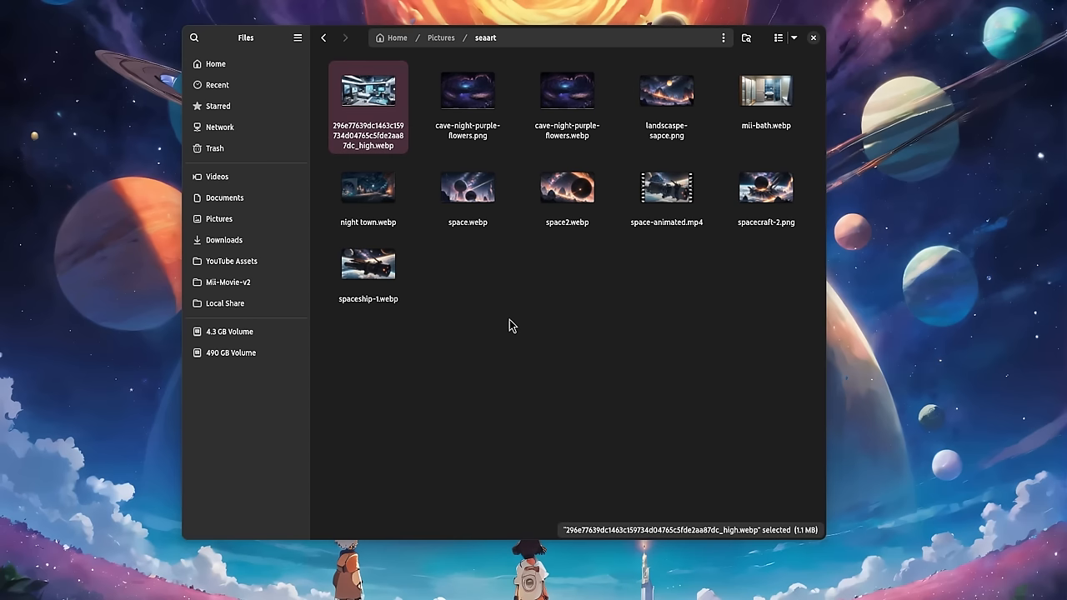
pyautogui.doubleClick(367, 90)
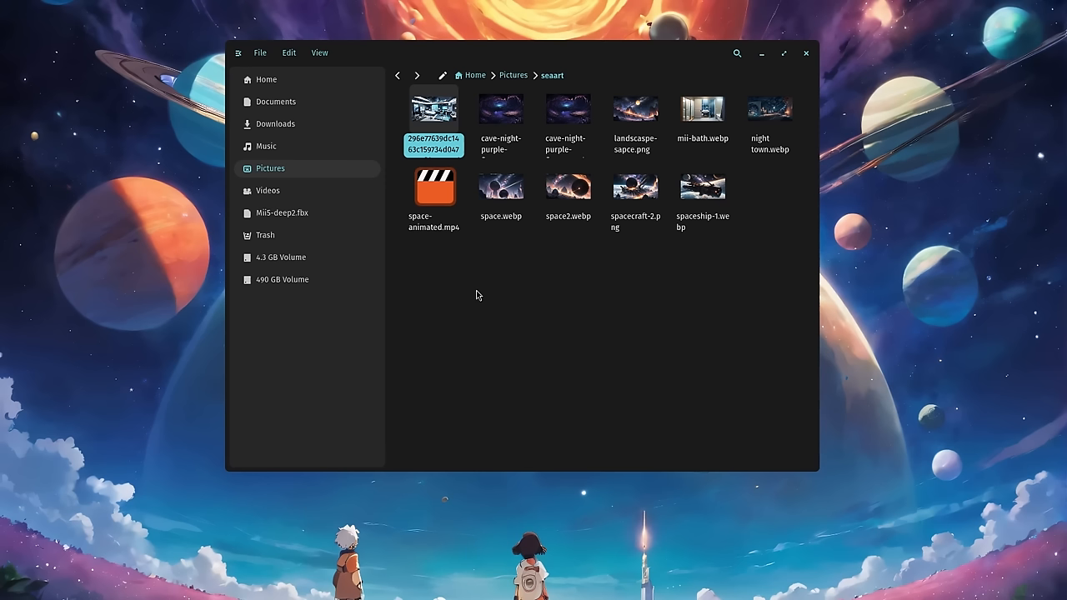
# Step: Show spacecraft-2.png properties, switch seaart to list view, and preview space.webp
pyautogui.click(500, 107)
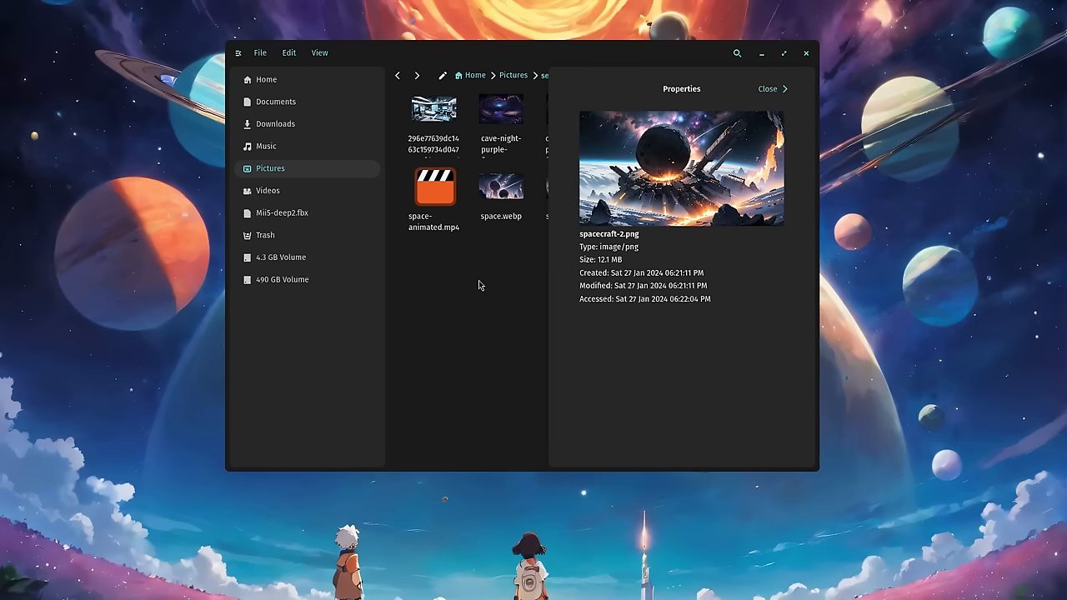
pyautogui.click(320, 52)
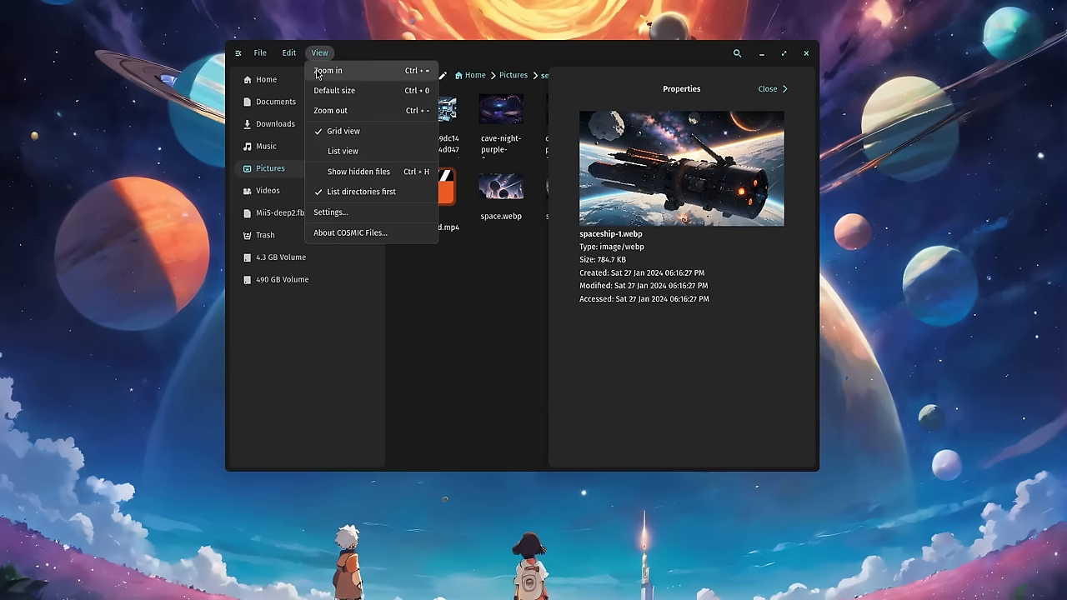
pyautogui.click(342, 150)
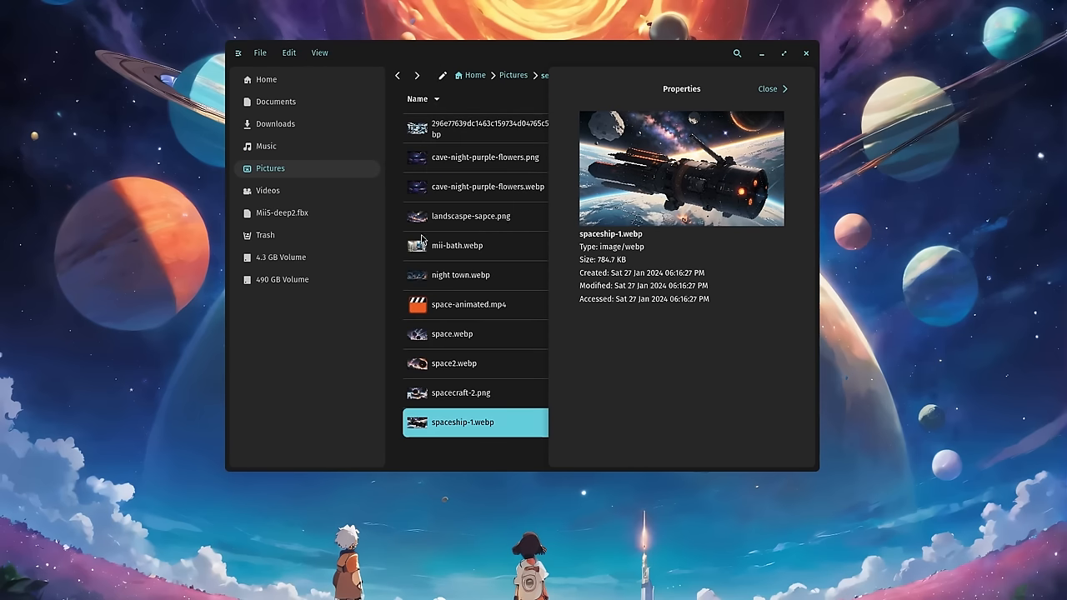
pyautogui.click(452, 334)
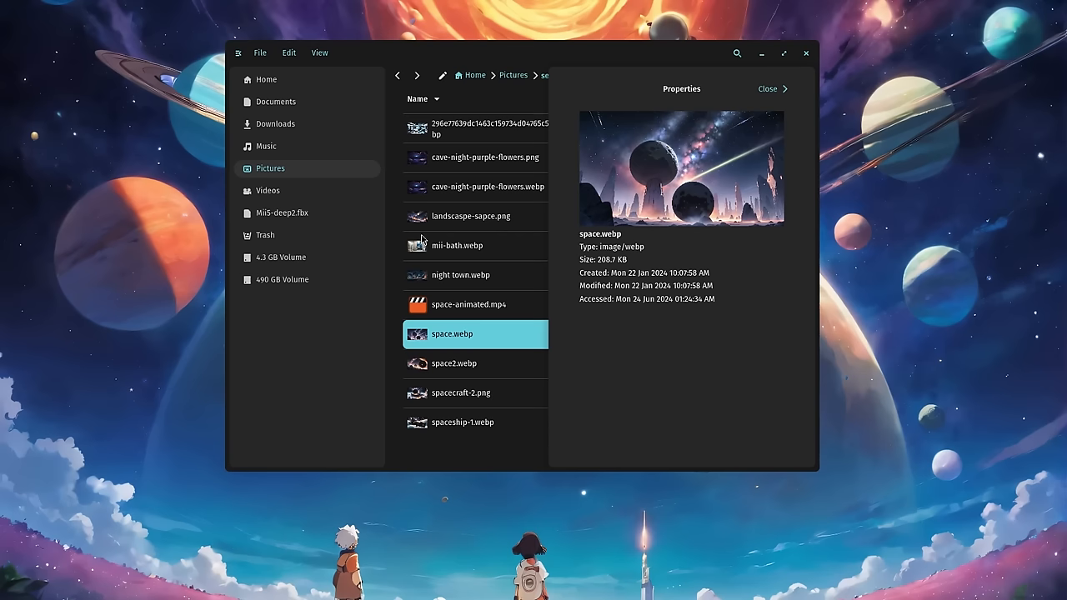
pyautogui.click(461, 275)
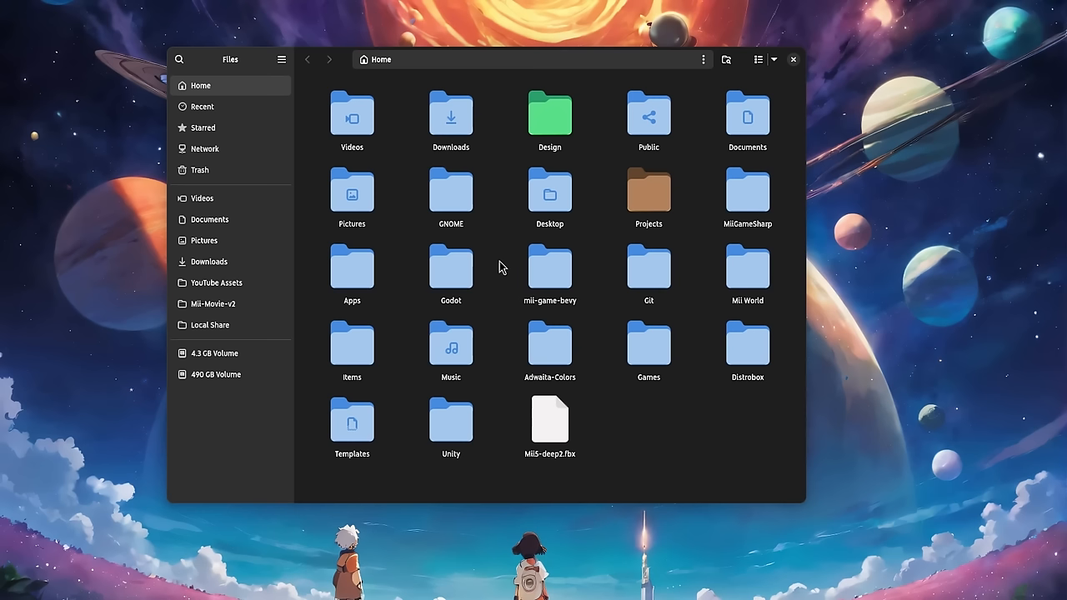
# Step: Open Preferences from the GNOME Files main menu and review its options
pyautogui.click(282, 59)
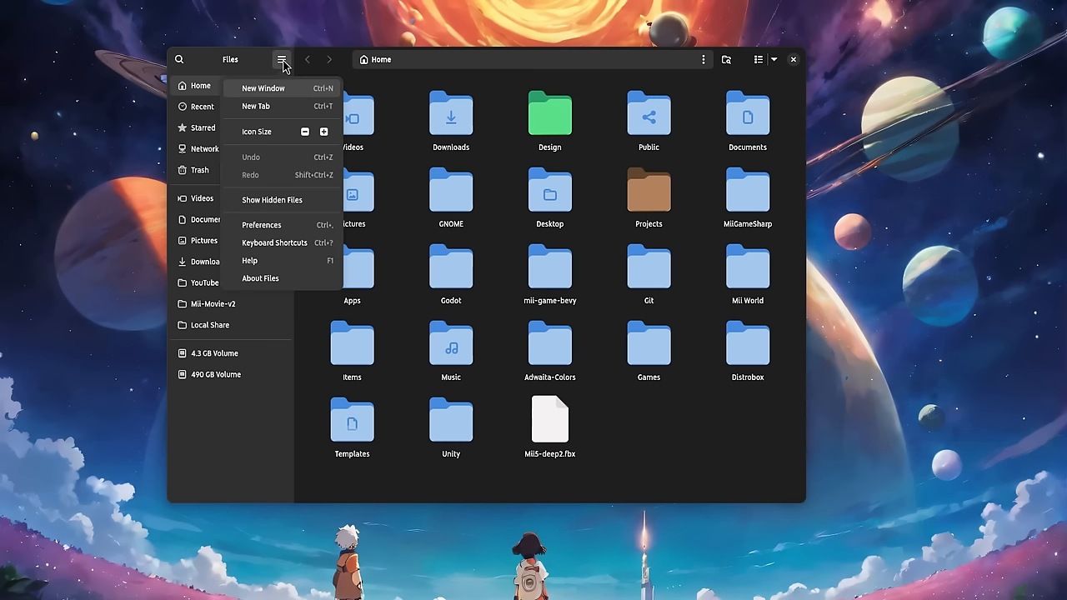
pyautogui.moveTo(261, 225)
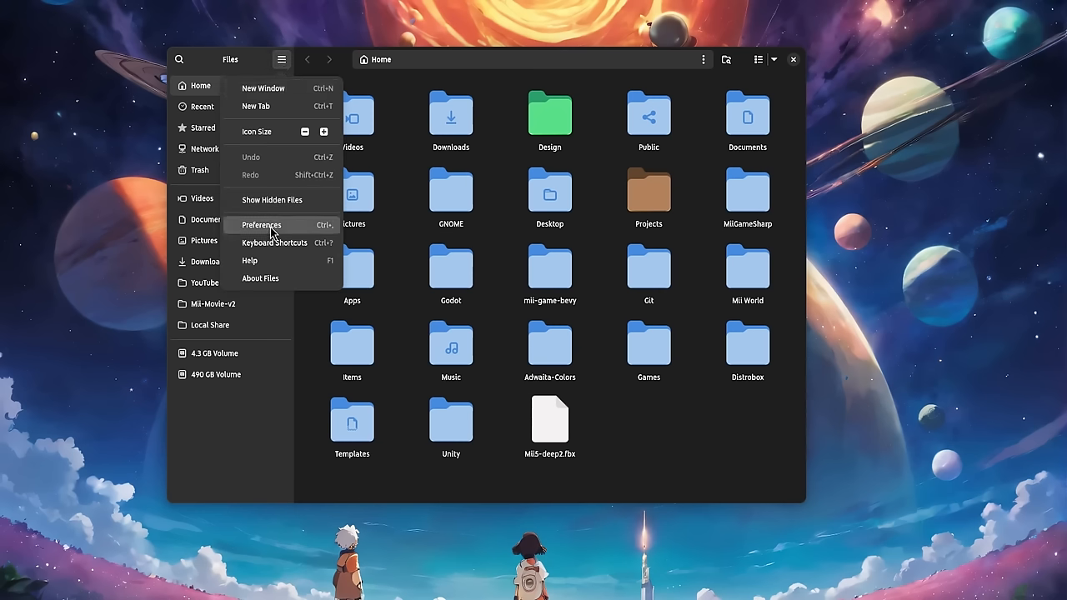
pyautogui.click(262, 225)
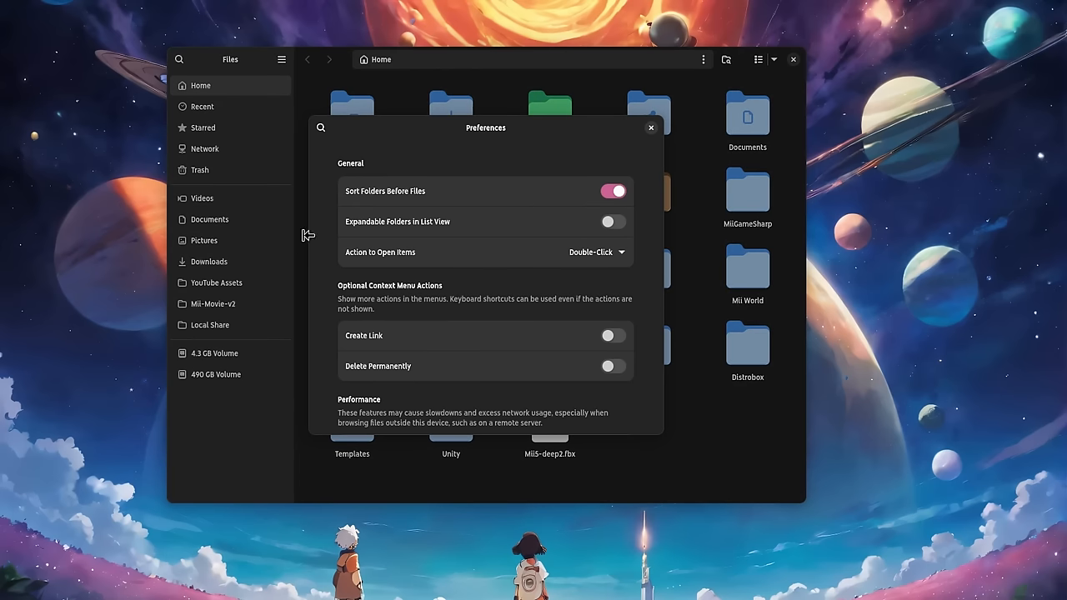
pyautogui.moveTo(469, 328)
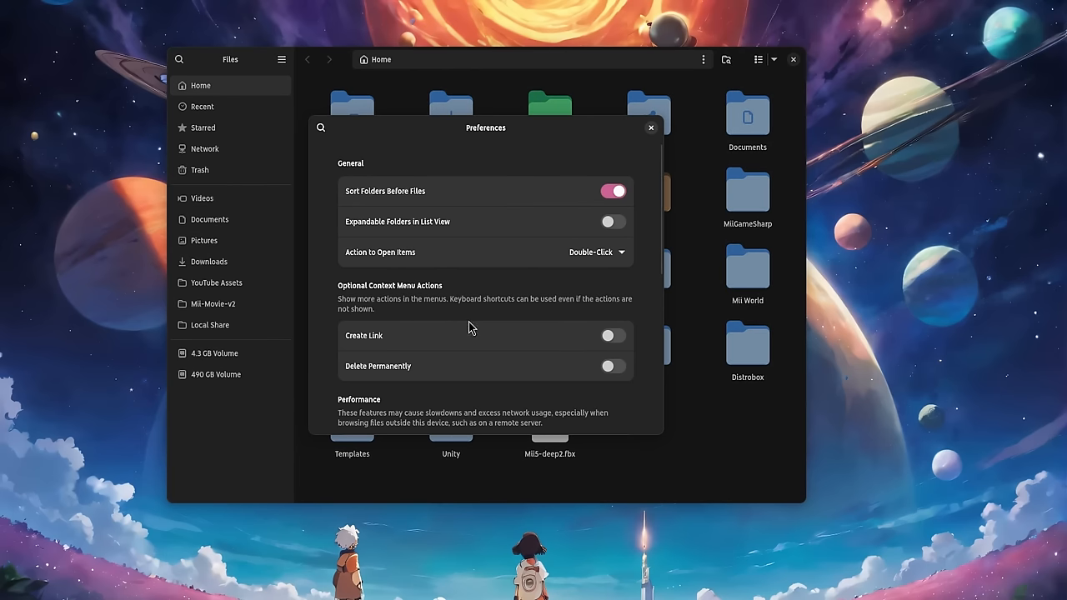
pyautogui.moveTo(508, 151)
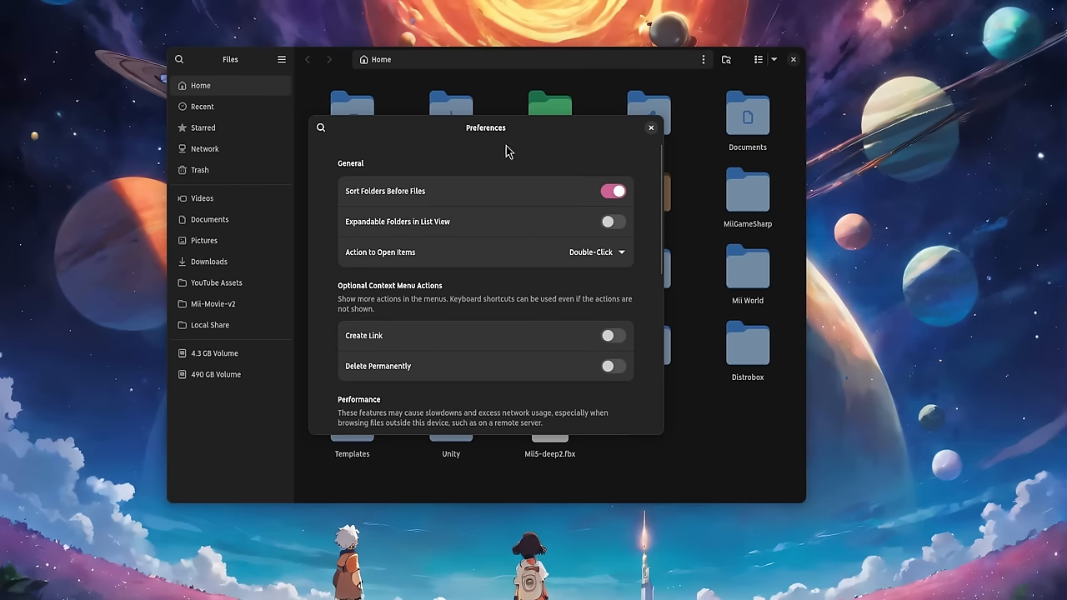
pyautogui.click(613, 222)
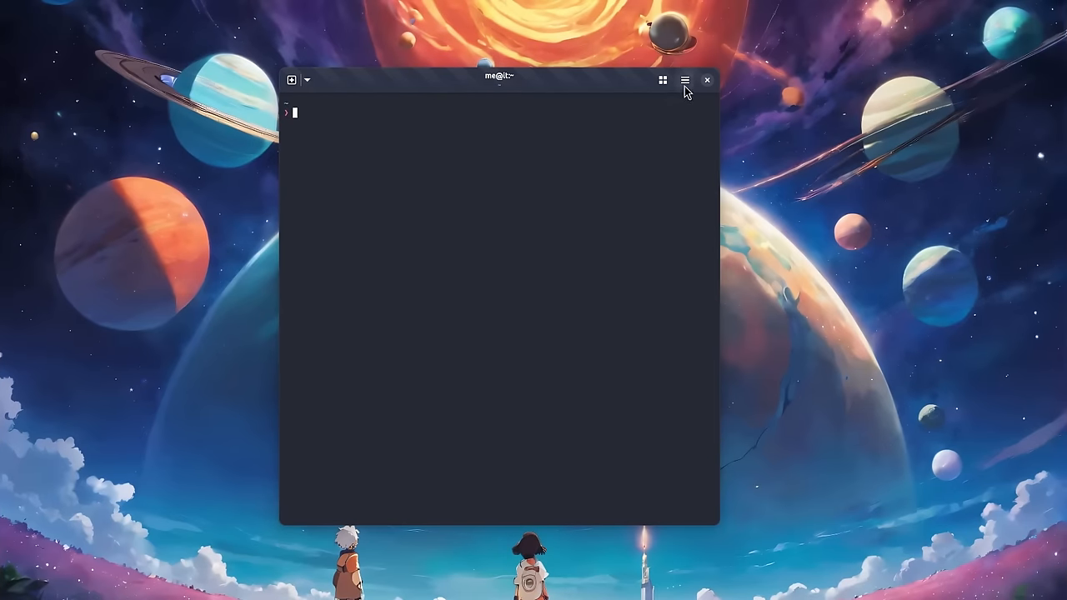
pyautogui.click(684, 80)
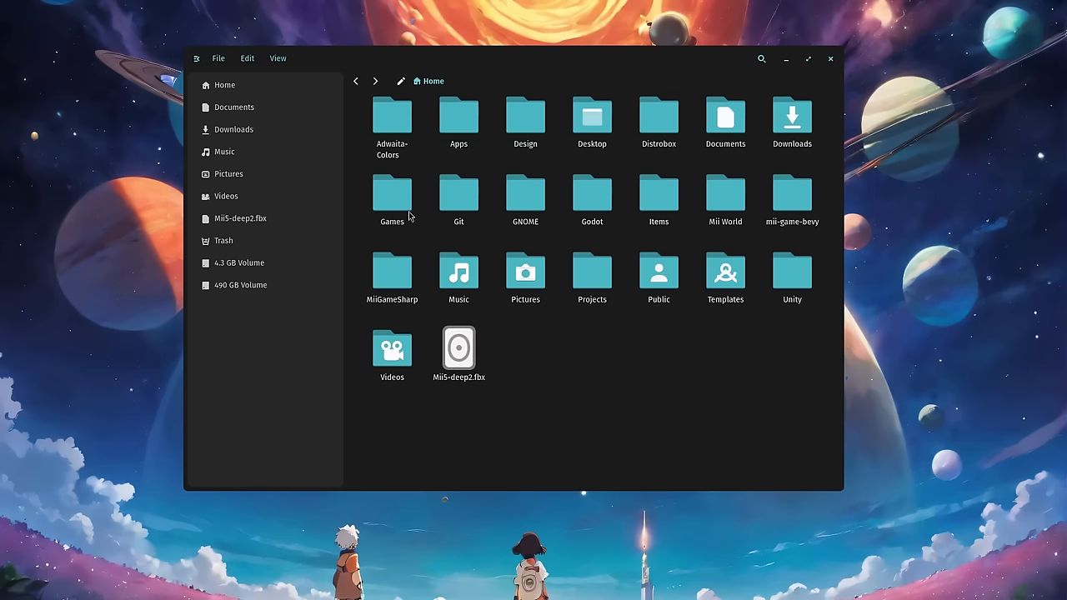
# Step: Open Settings from the COSMIC Files View menu and review the panel
pyautogui.click(277, 58)
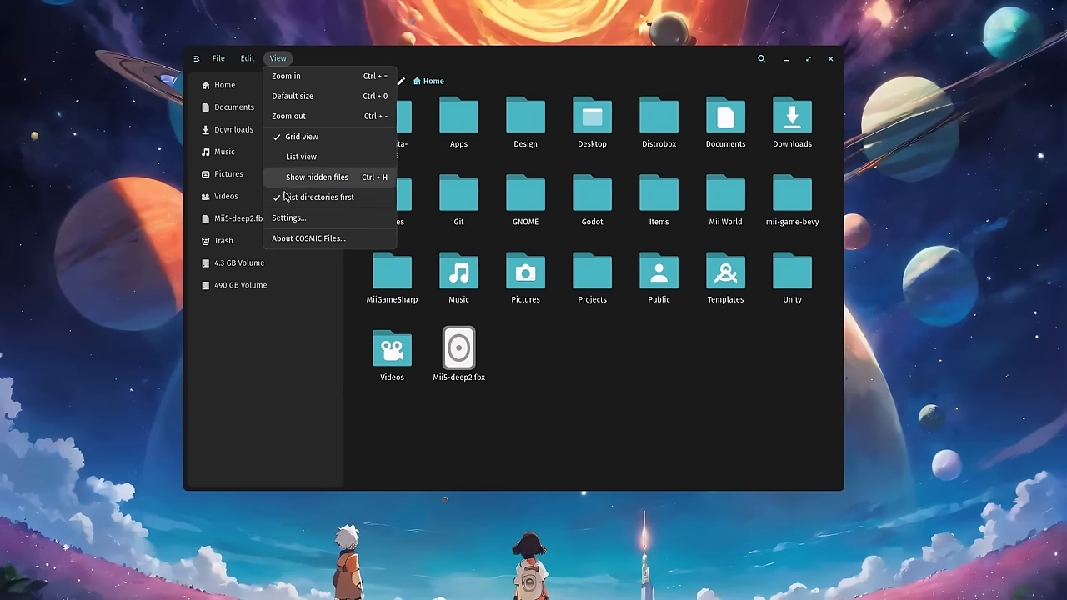
pyautogui.click(288, 217)
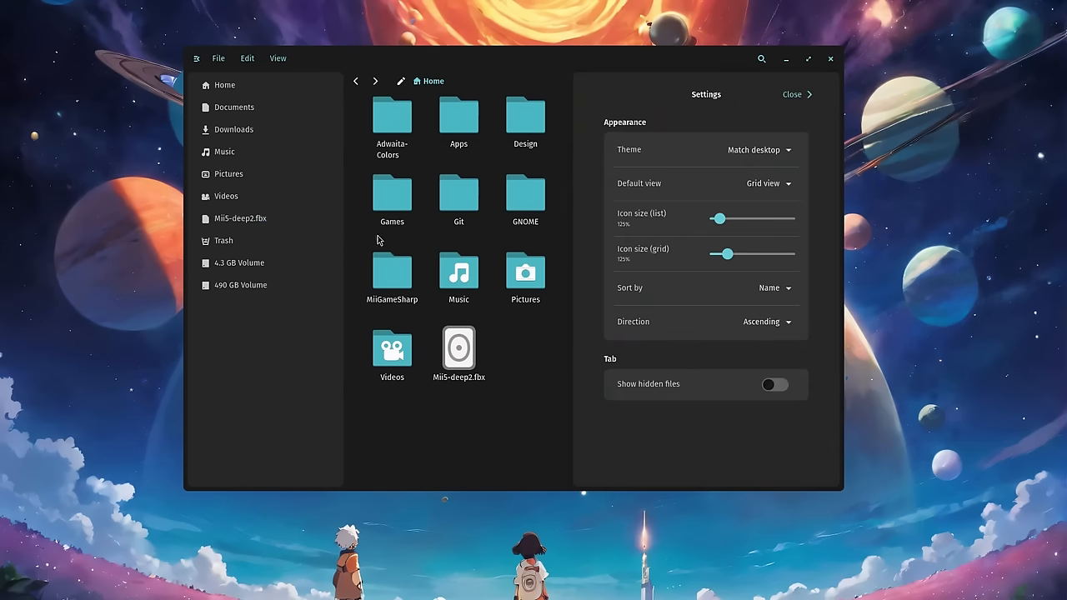
pyautogui.moveTo(634, 220)
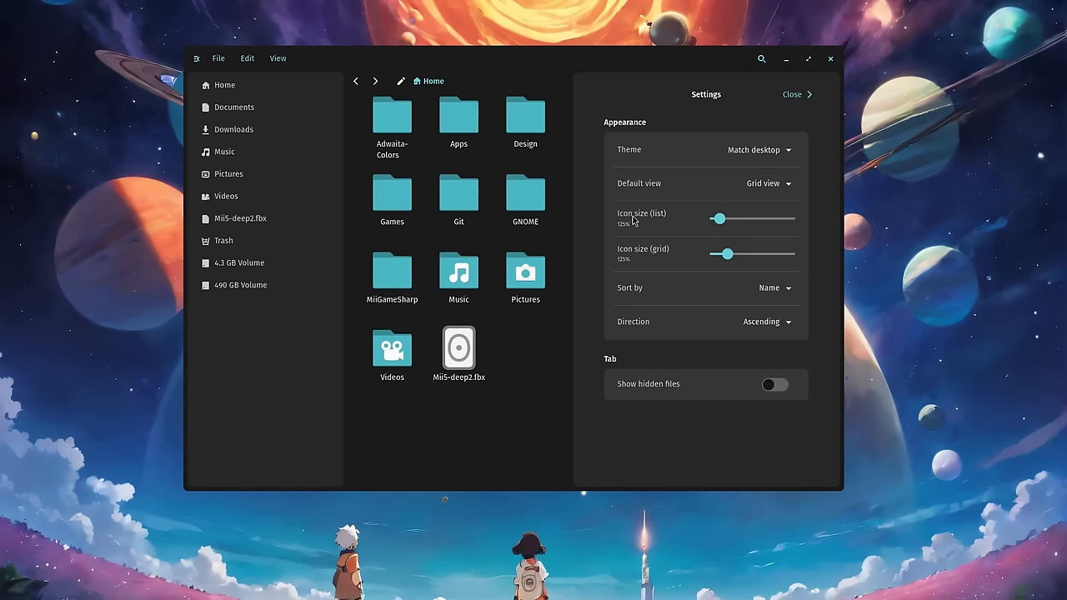
pyautogui.click(774, 385)
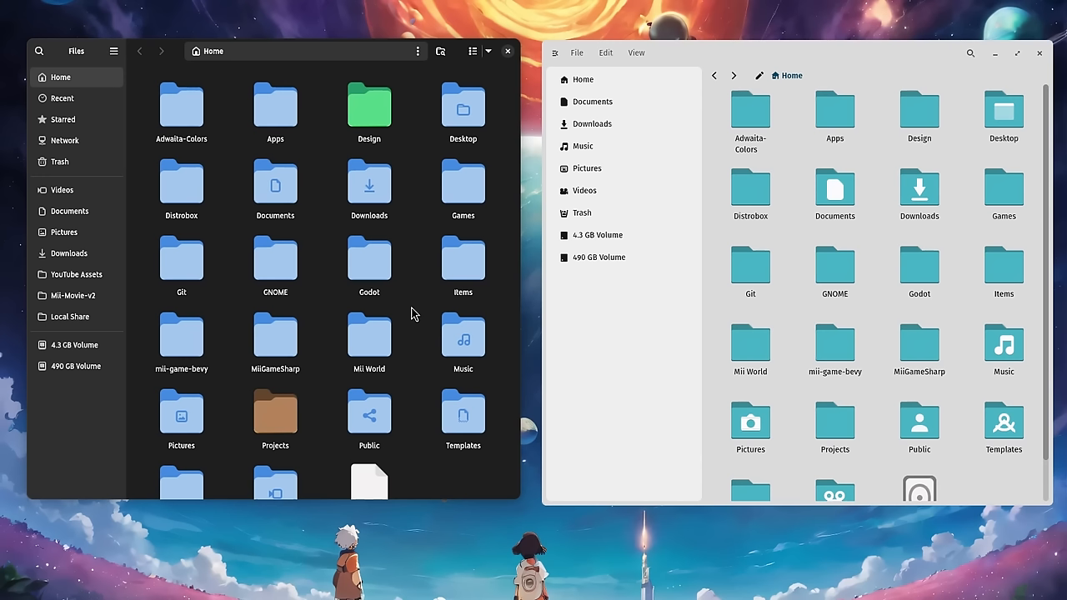
# Step: Review GNOME Files' sort orders, then sort COSMIC Files' Home by size
pyautogui.click(488, 51)
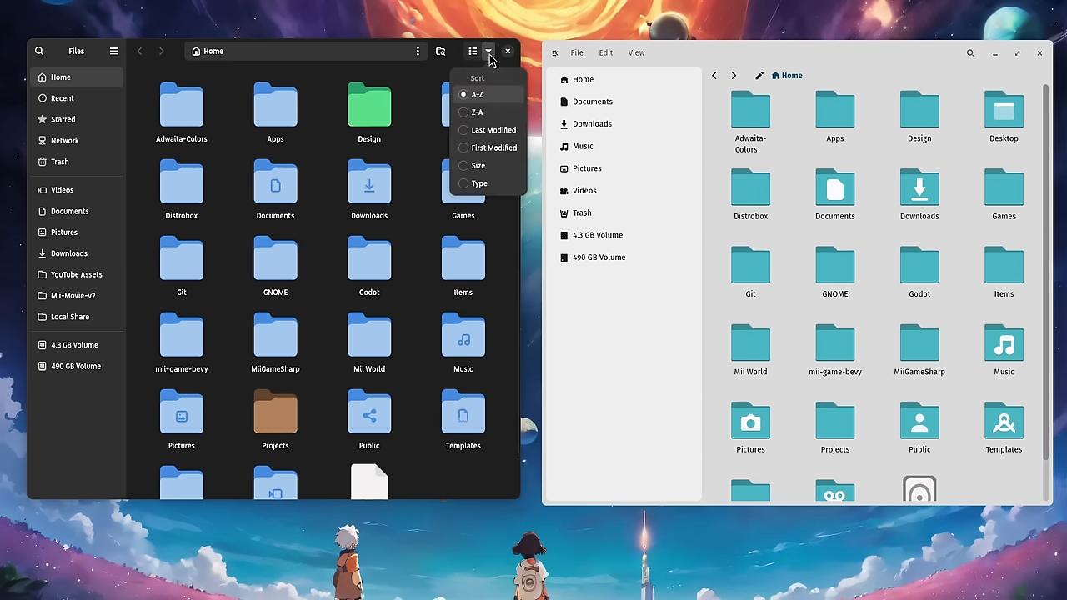
pyautogui.moveTo(502, 112)
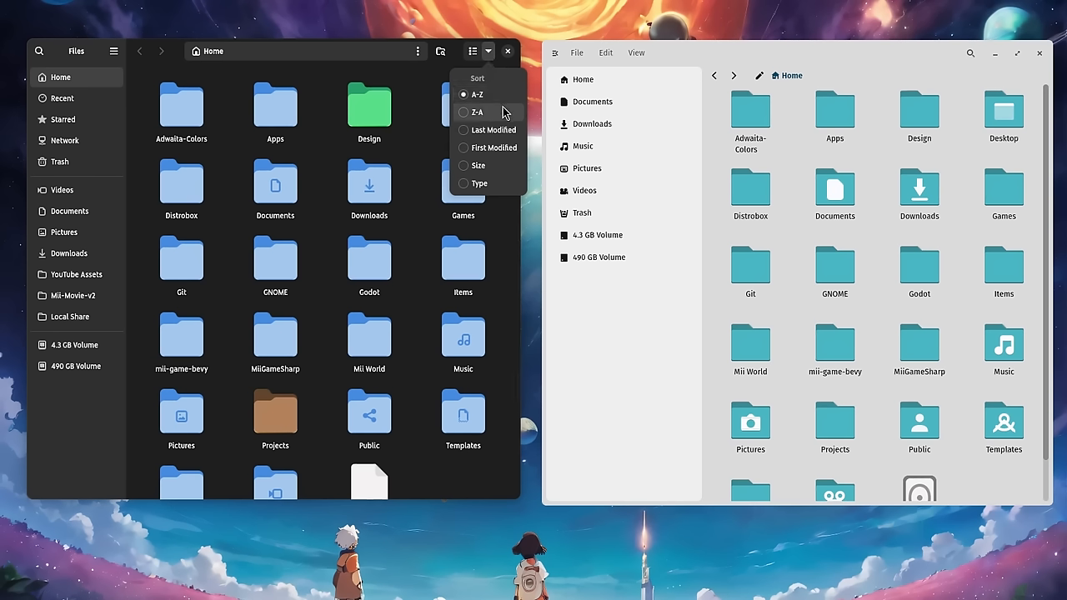
pyautogui.moveTo(488, 130)
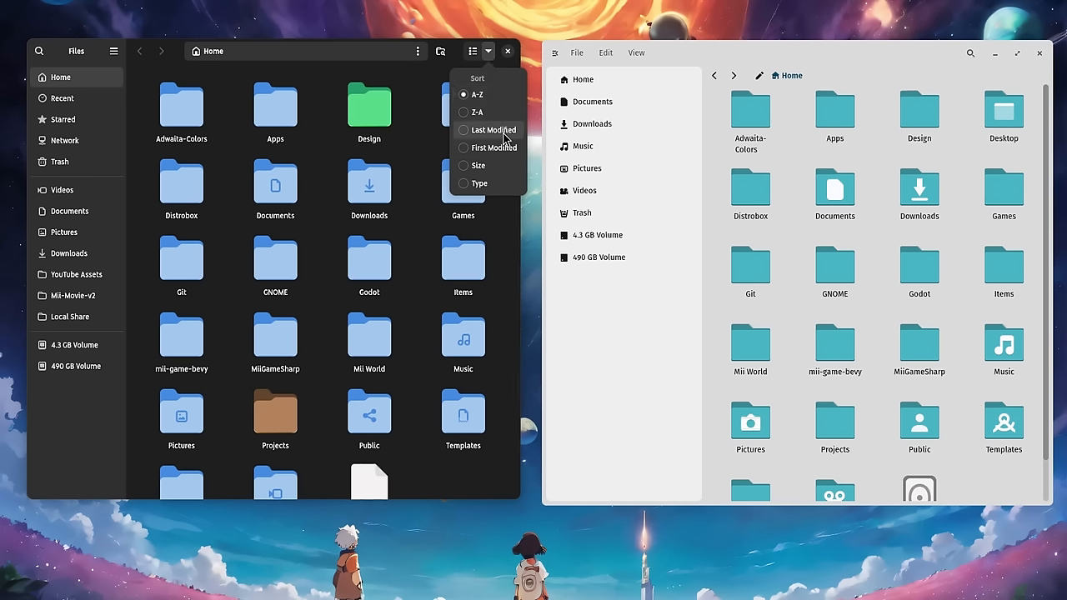
pyautogui.moveTo(500, 178)
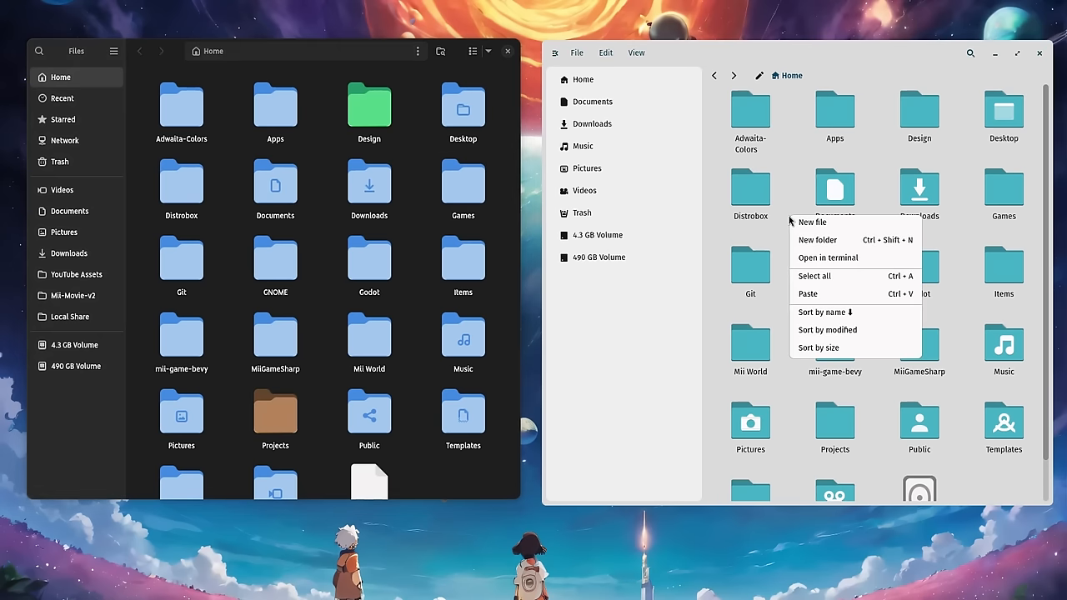
pyautogui.moveTo(833, 311)
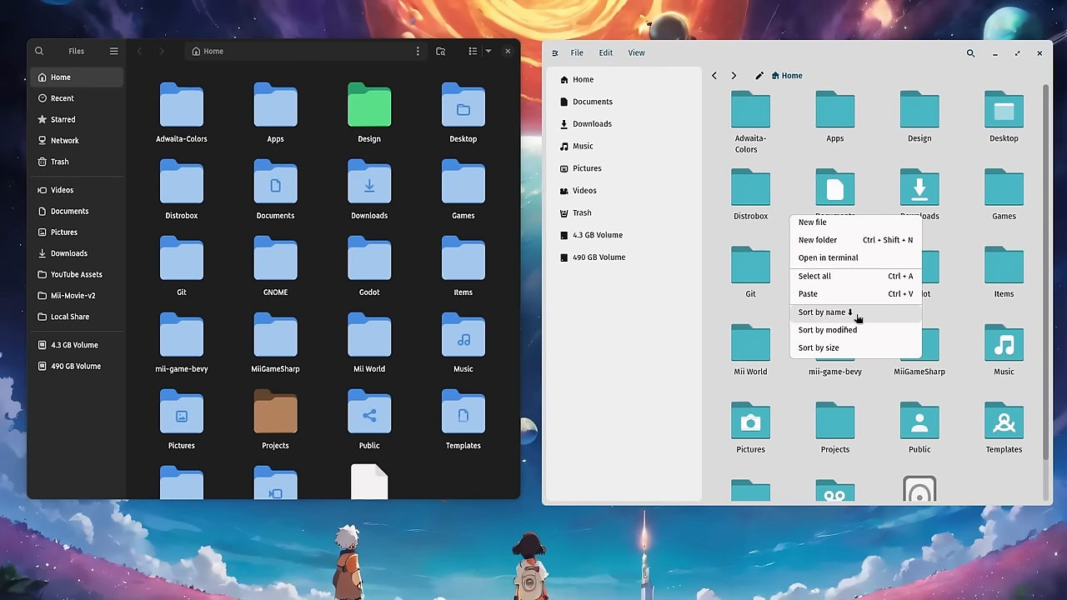
pyautogui.moveTo(869, 318)
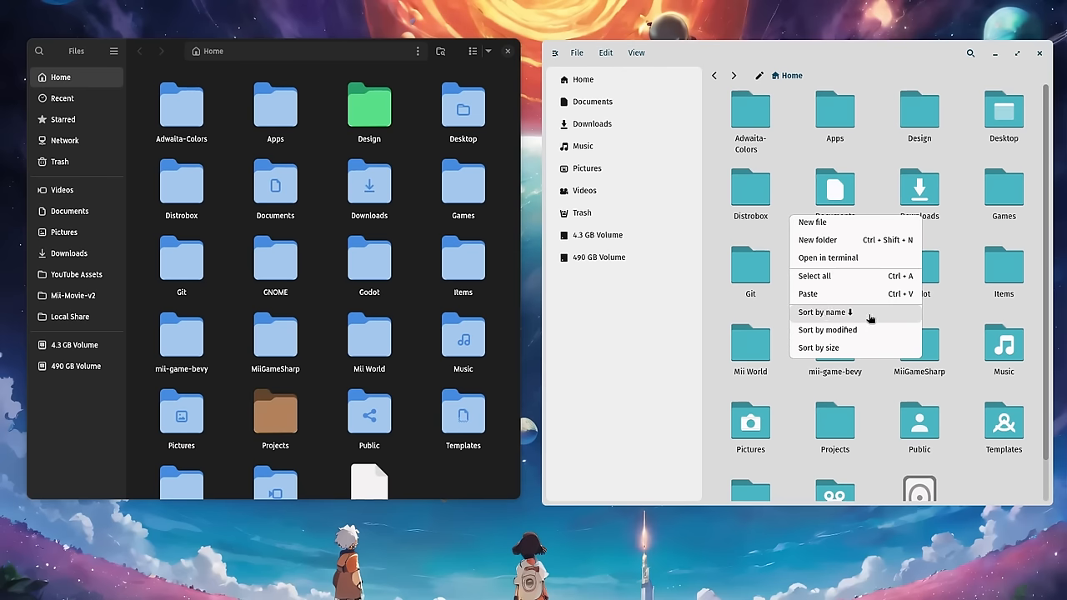
pyautogui.moveTo(864, 347)
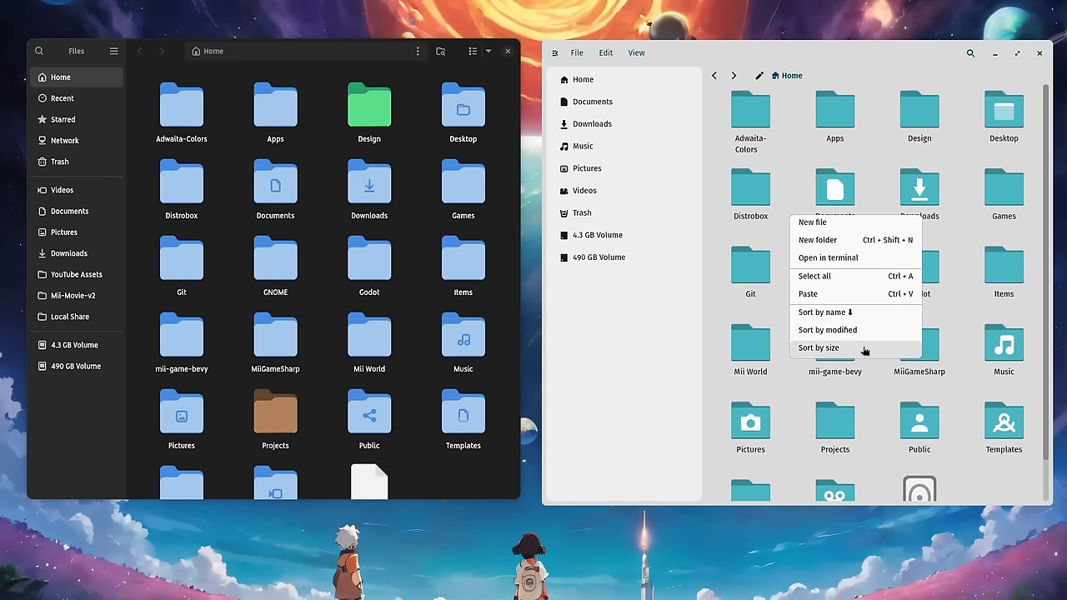
pyautogui.click(819, 347)
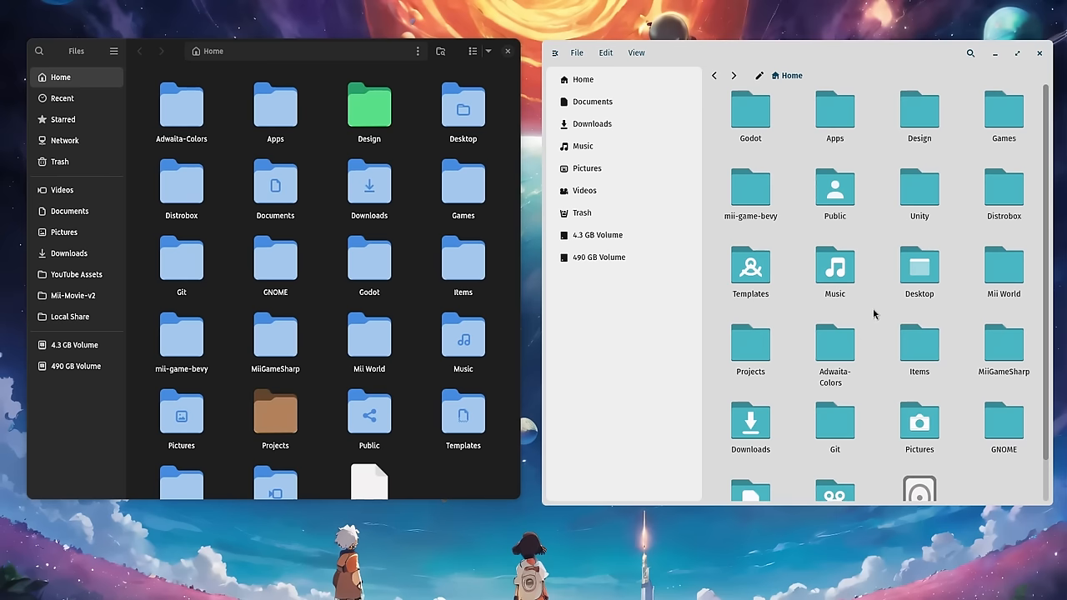
pyautogui.rightClick(873, 315)
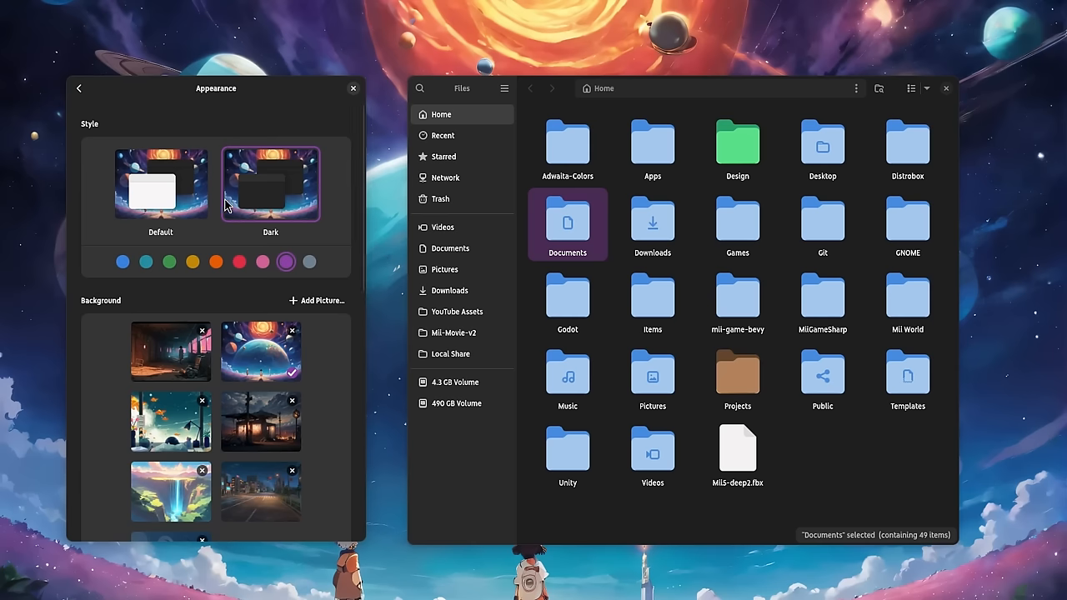
# Step: Switch GNOME Settings' appearance back to the Default light style
pyautogui.click(160, 183)
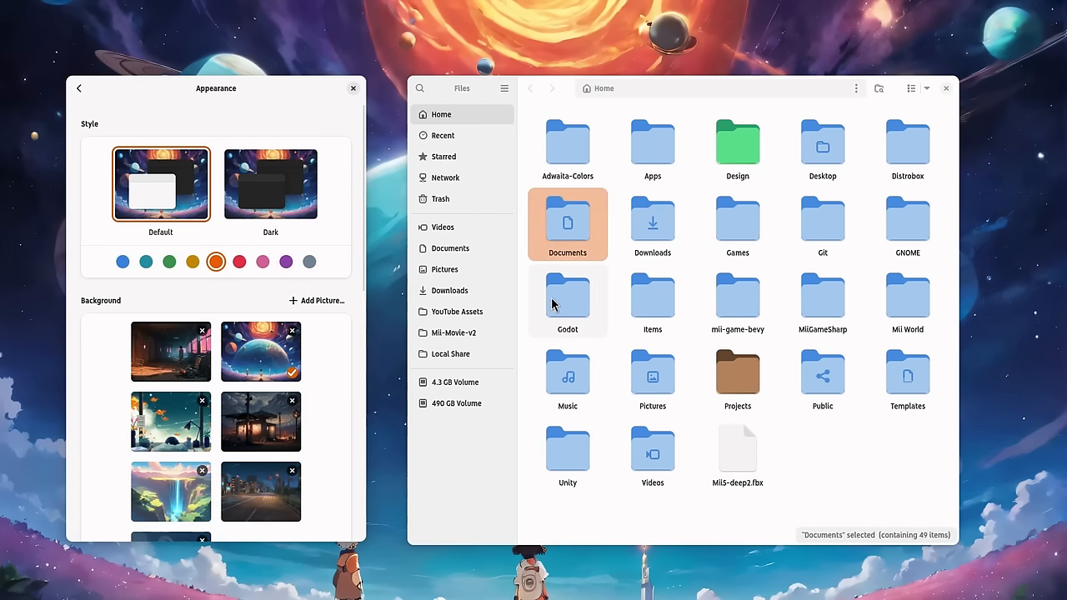
pyautogui.press('F2')
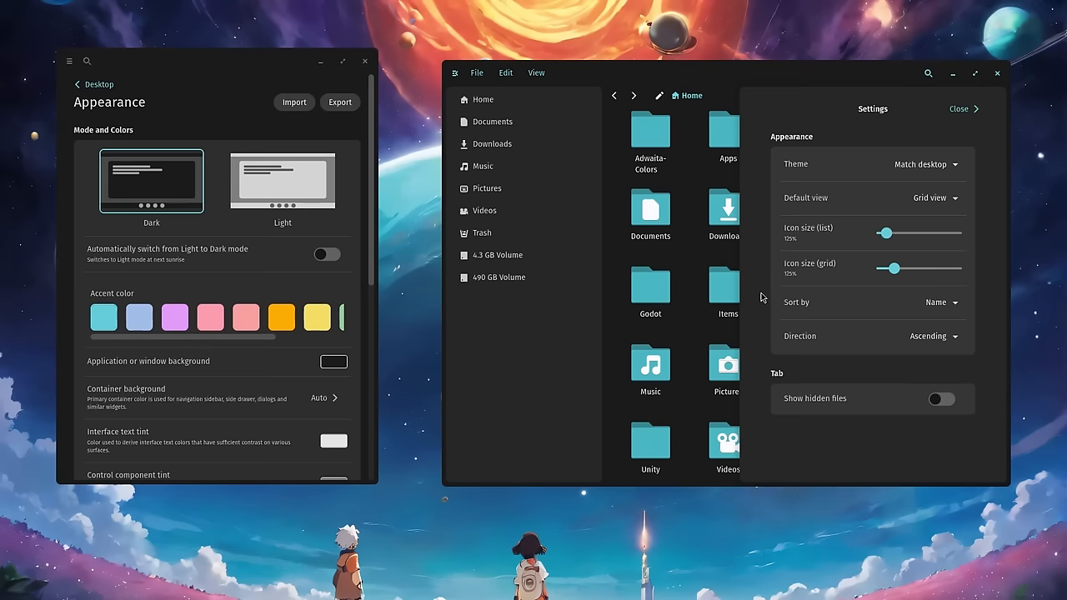
# Step: Set COSMIC Files' theme to Light and switch COSMIC desktop Mode to Light
pyautogui.click(924, 163)
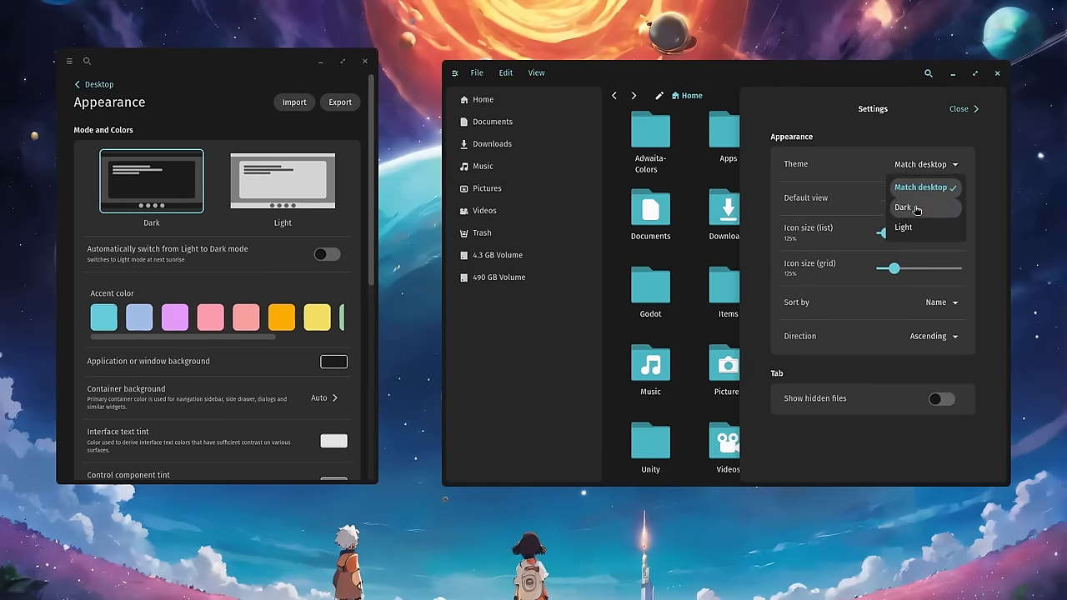
pyautogui.click(902, 226)
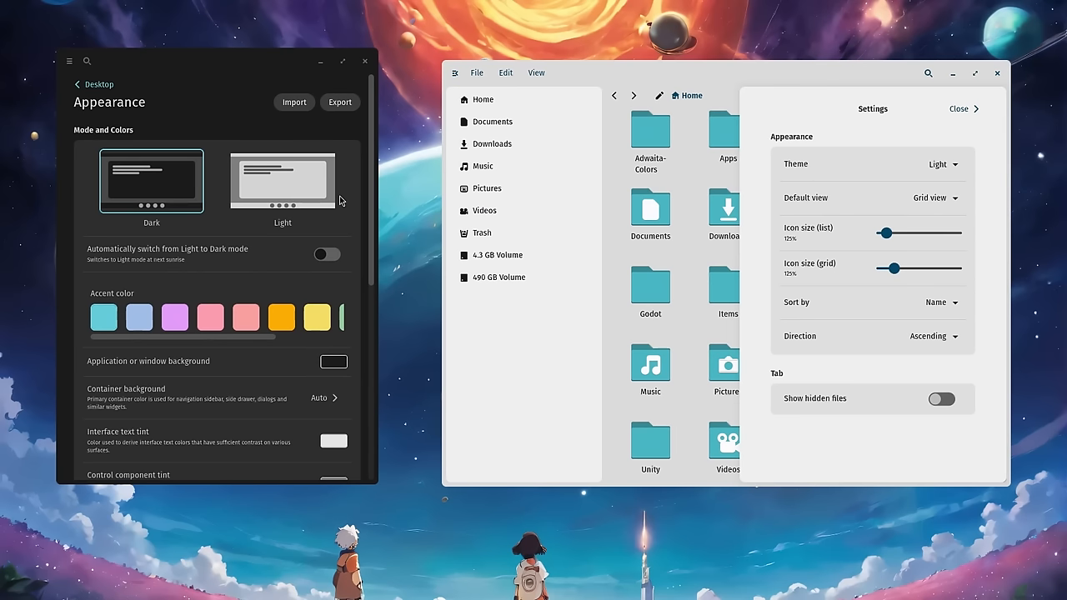
pyautogui.click(282, 180)
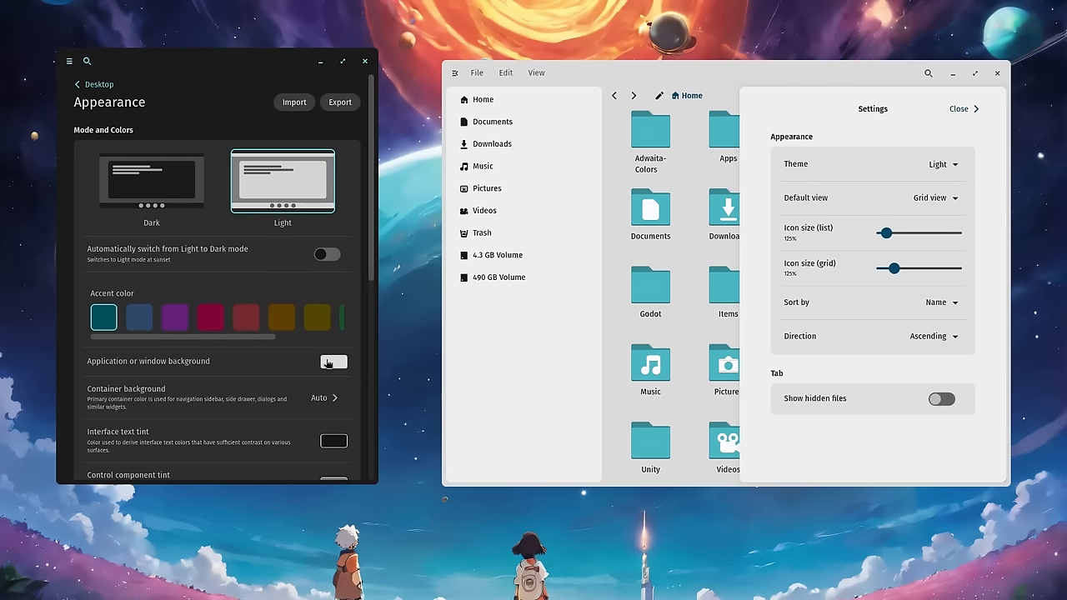
pyautogui.click(334, 361)
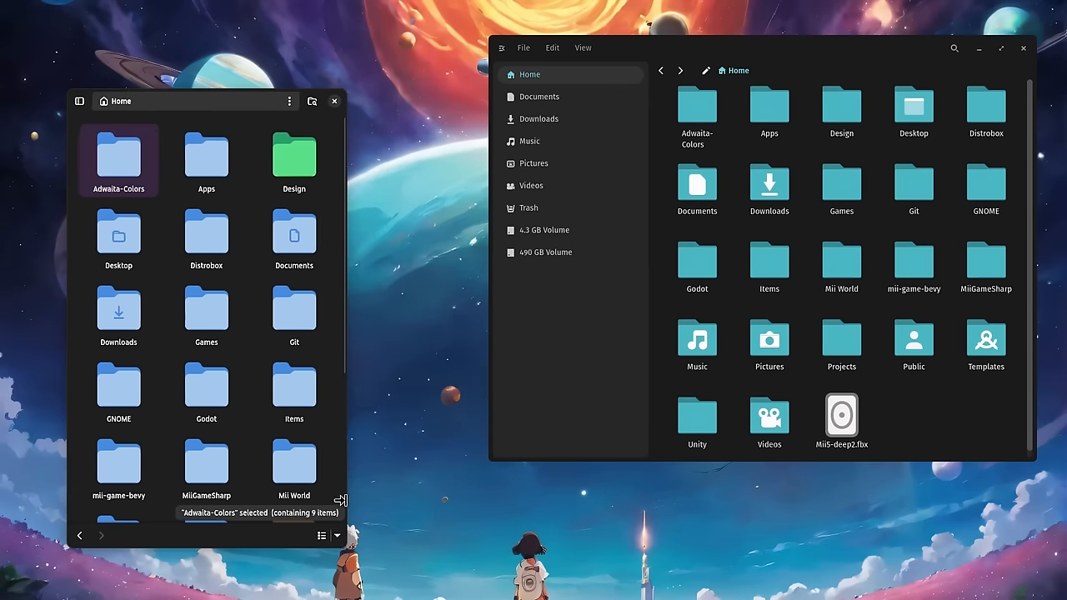
# Step: Reveal GNOME Files' sidebar, open Pictures, then toggle COSMIC Files' sidebar in its narrow window
pyautogui.click(79, 100)
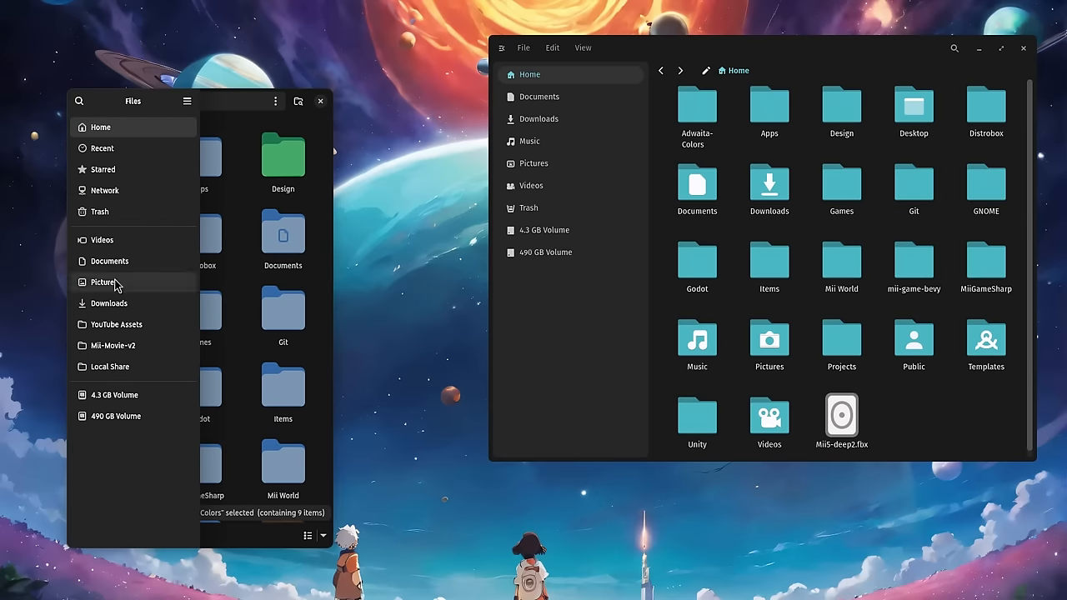
pyautogui.click(103, 281)
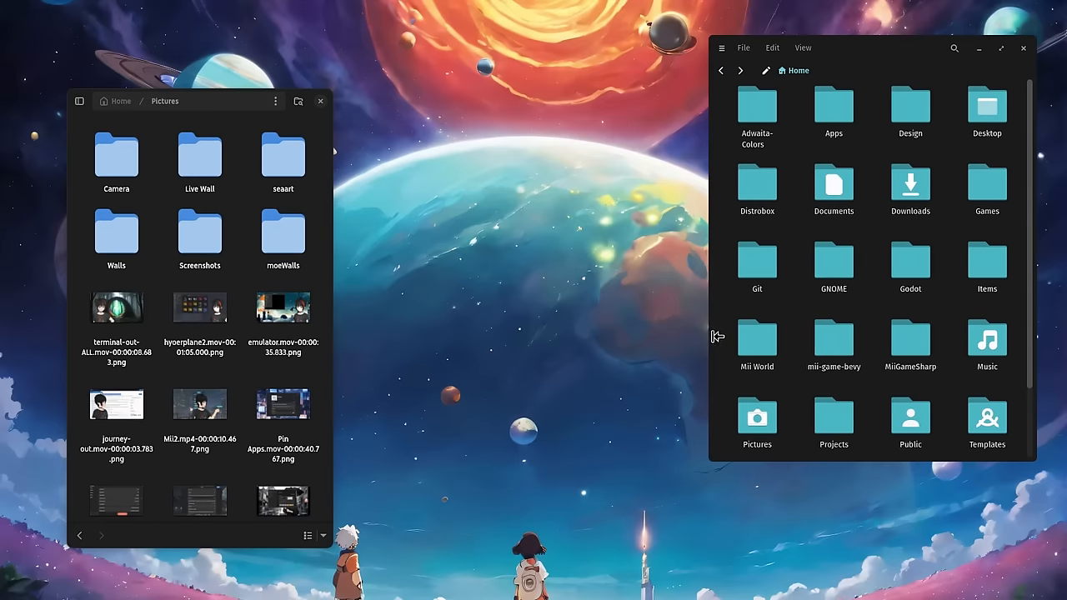
pyautogui.click(722, 47)
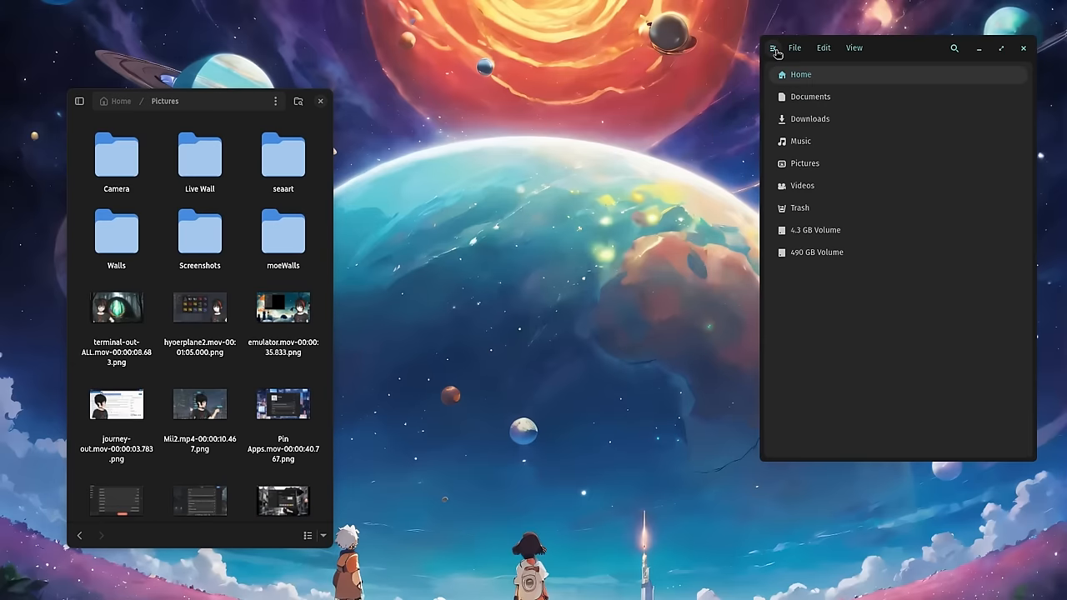